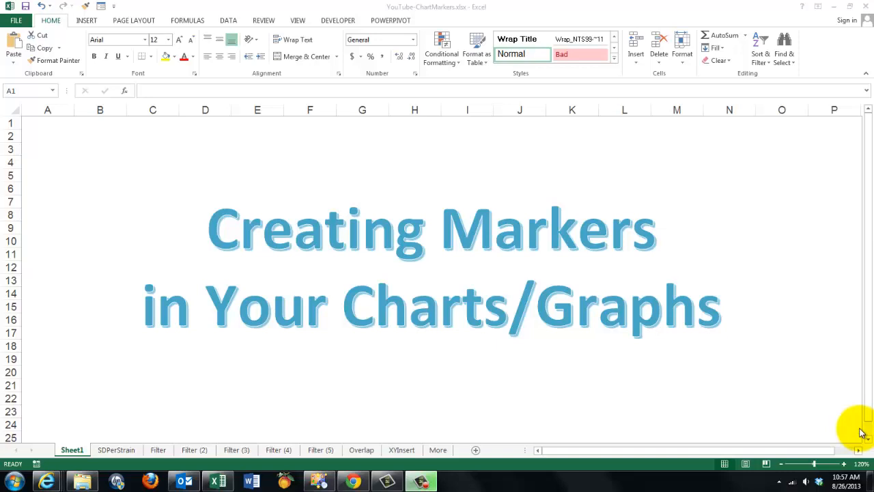
{"action": "mouse_move", "coordinate": [116, 450]}
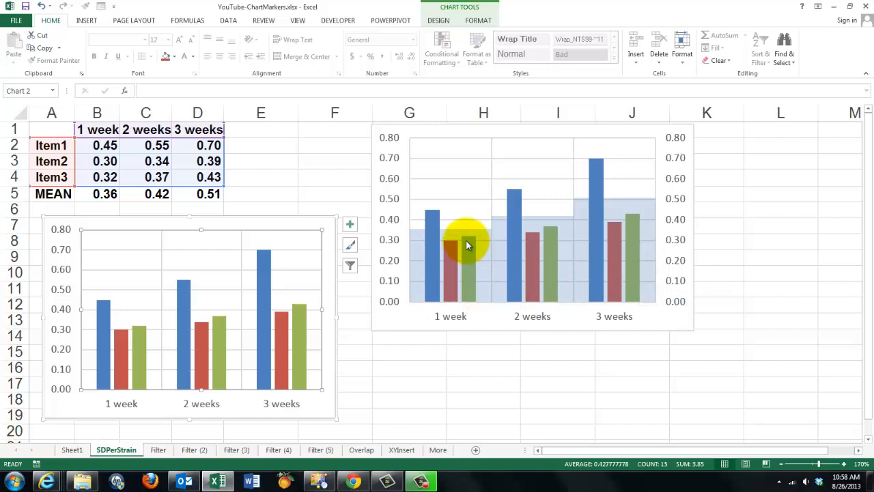
{"action": "mouse_move", "coordinate": [489, 232]}
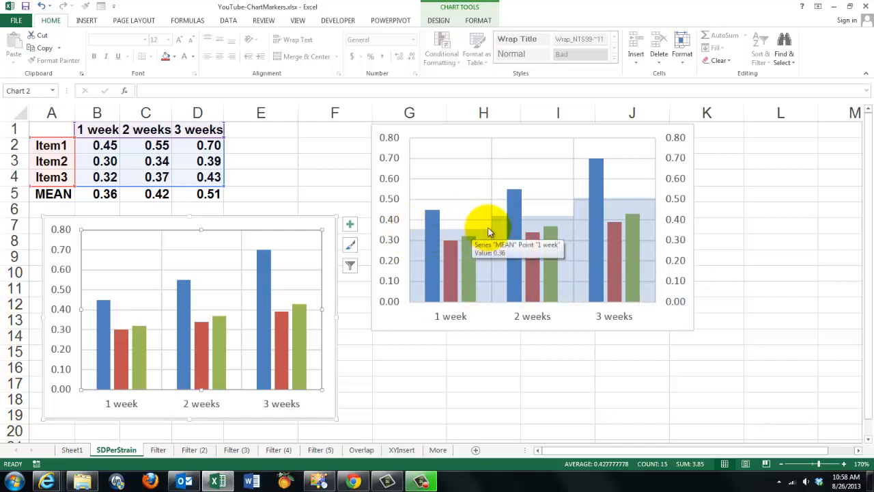
{"action": "mouse_move", "coordinate": [596, 191]}
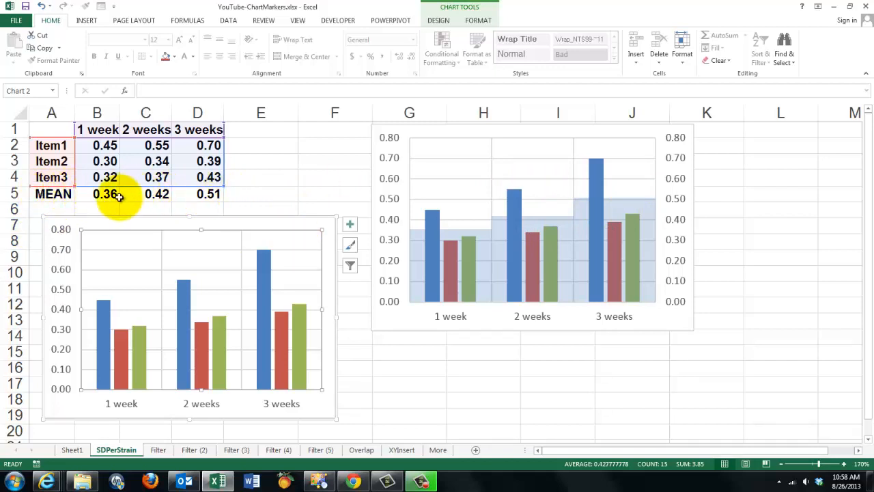
{"action": "mouse_move", "coordinate": [226, 239]}
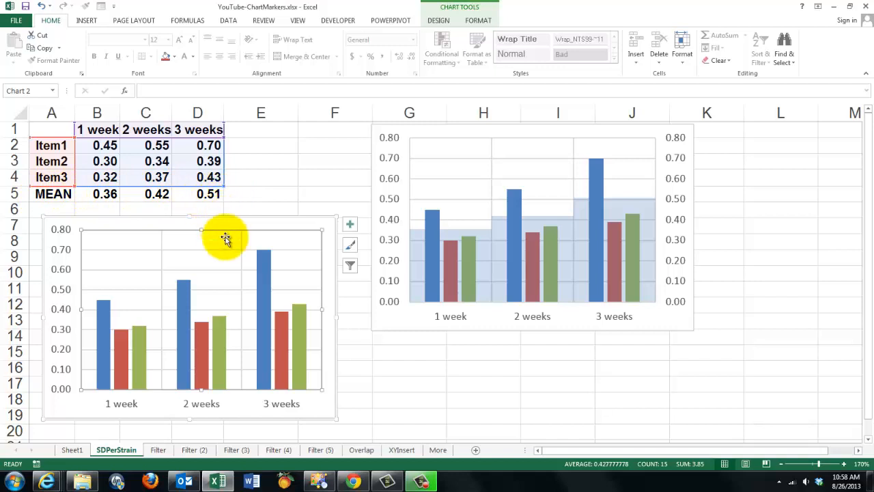
{"action": "mouse_move", "coordinate": [105, 247]}
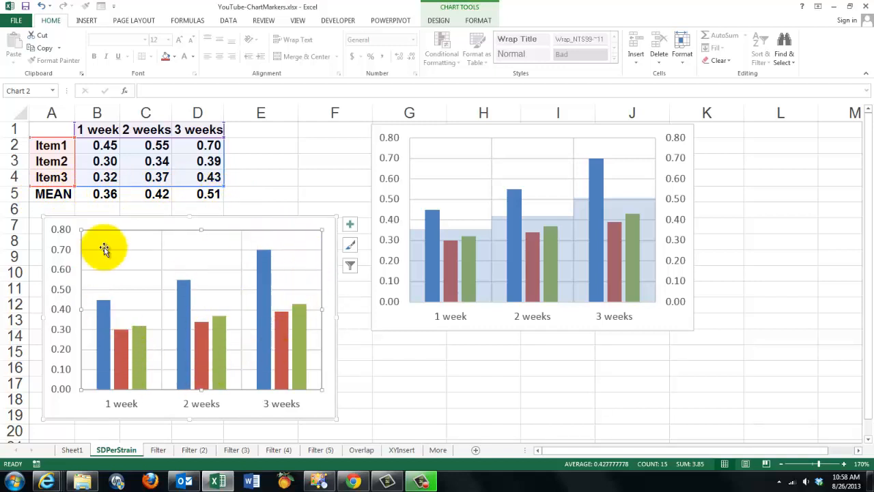
{"action": "mouse_move", "coordinate": [247, 346]}
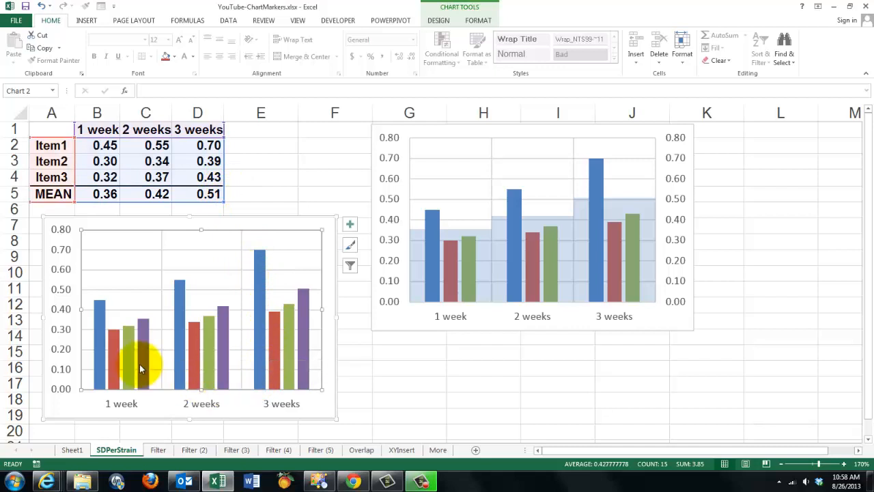
{"action": "mouse_move", "coordinate": [142, 369]}
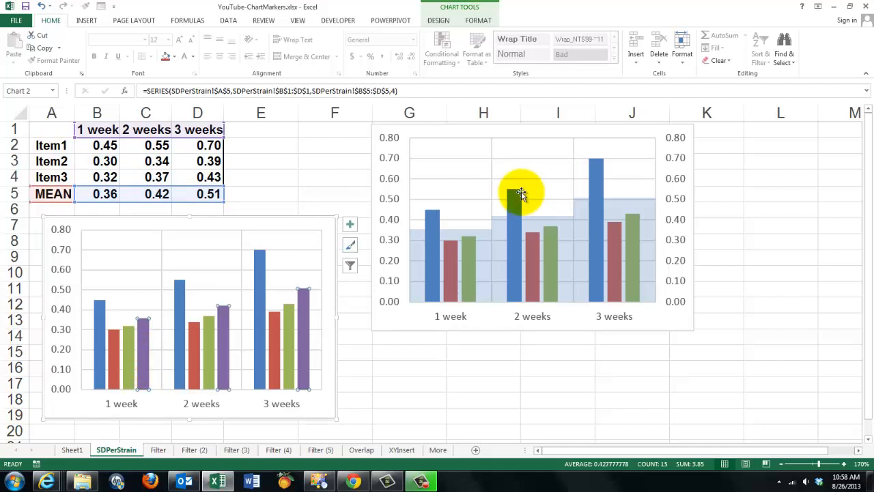
{"action": "mouse_move", "coordinate": [467, 248]}
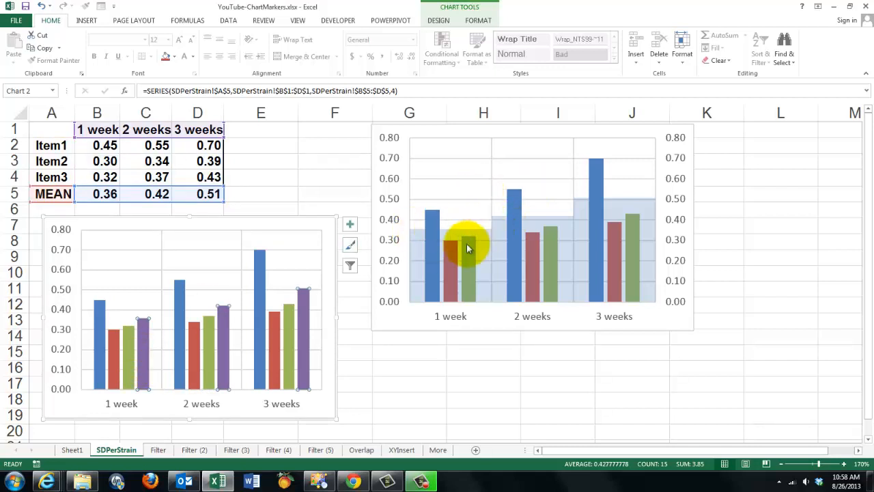
{"action": "mouse_move", "coordinate": [307, 351]}
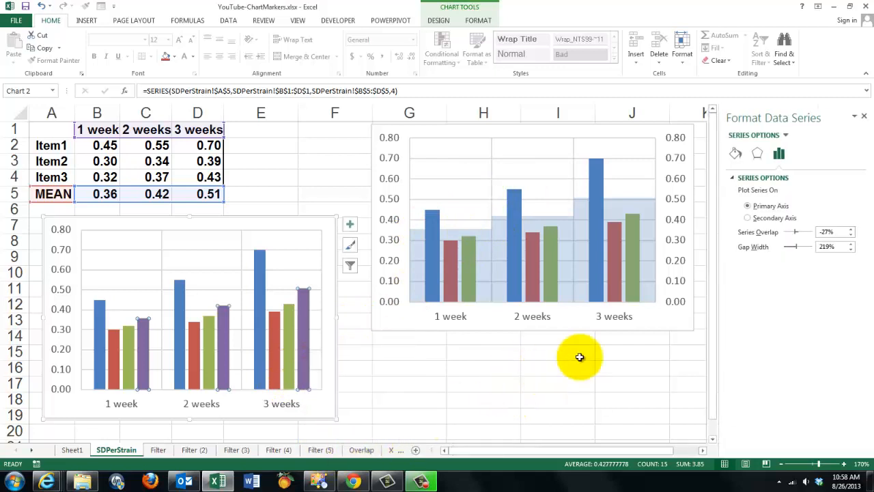
{"action": "mouse_move", "coordinate": [748, 218]}
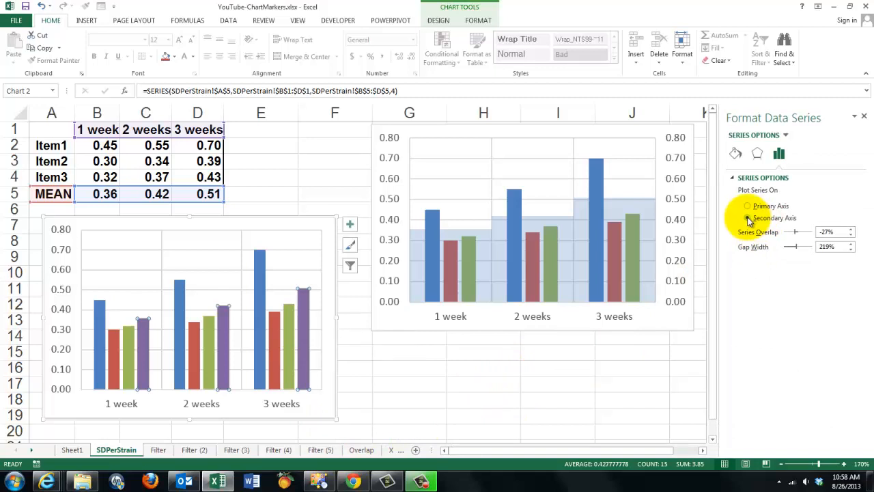
Put the MEAN series on the secondary axis and set its gap width to 0%
{"action": "left_click", "coordinate": [748, 218]}
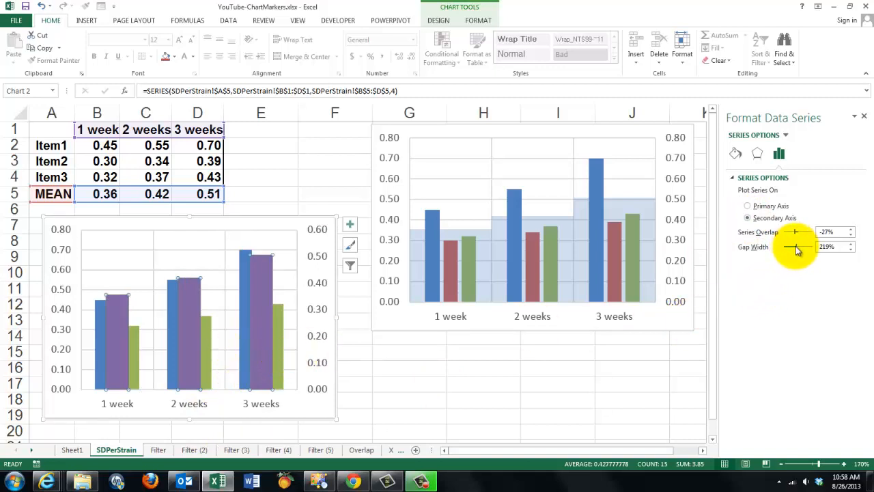
{"action": "left_click_drag", "start_coordinate": [796, 247], "coordinate": [784, 247]}
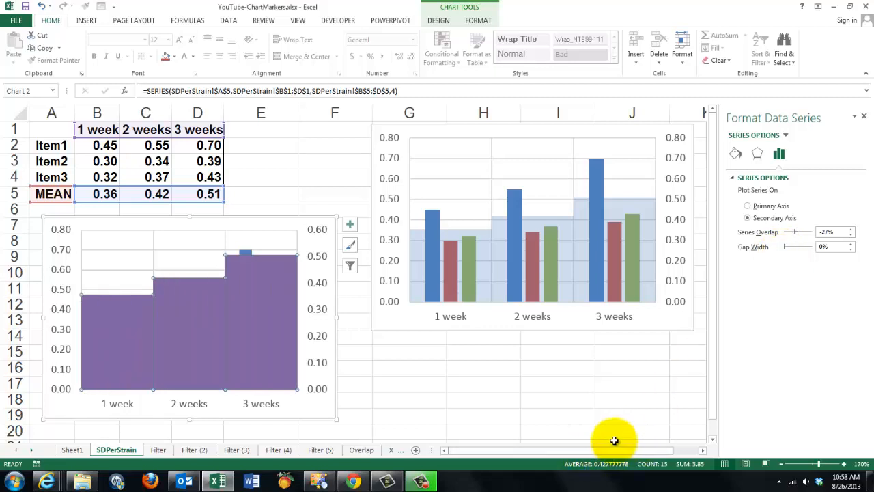
{"action": "mouse_move", "coordinate": [219, 305]}
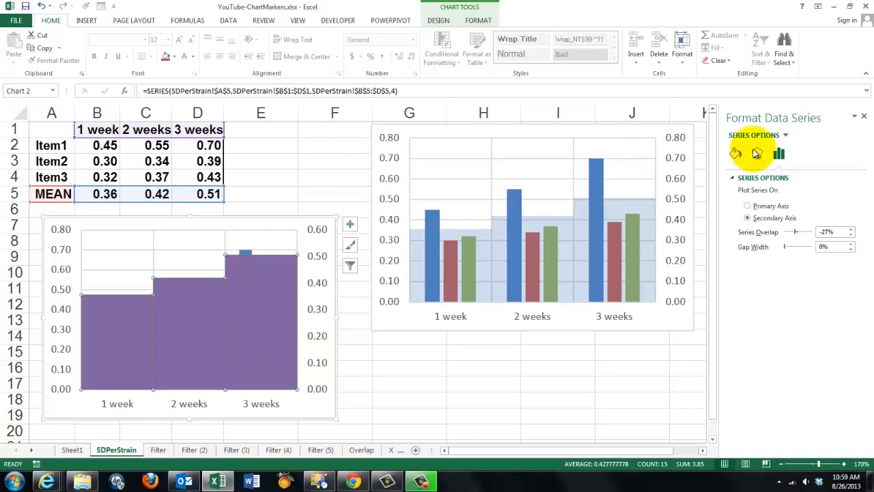
{"action": "mouse_move", "coordinate": [736, 154]}
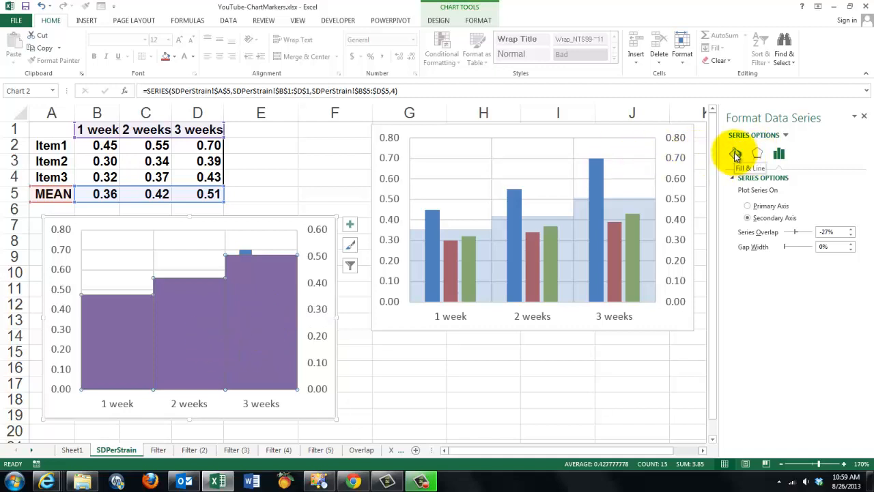
Give the MEAN columns a solid light blue fill at 75% transparency
{"action": "left_click", "coordinate": [736, 153]}
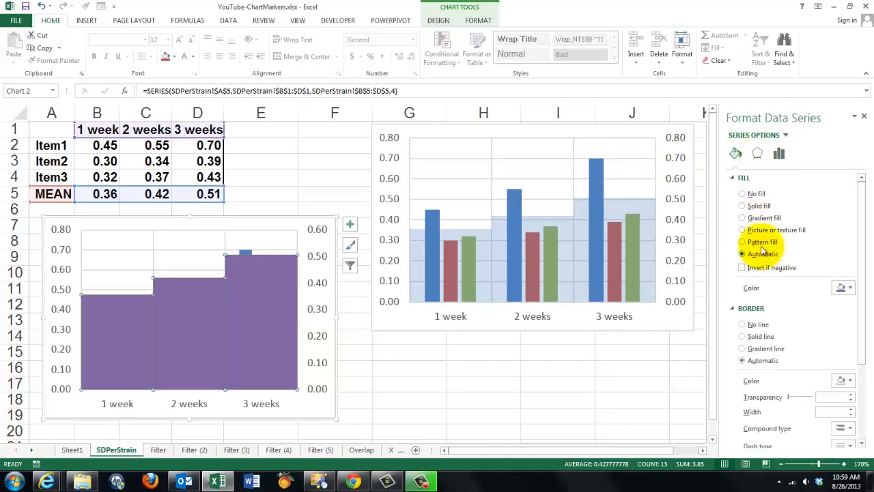
{"action": "left_click", "coordinate": [742, 206]}
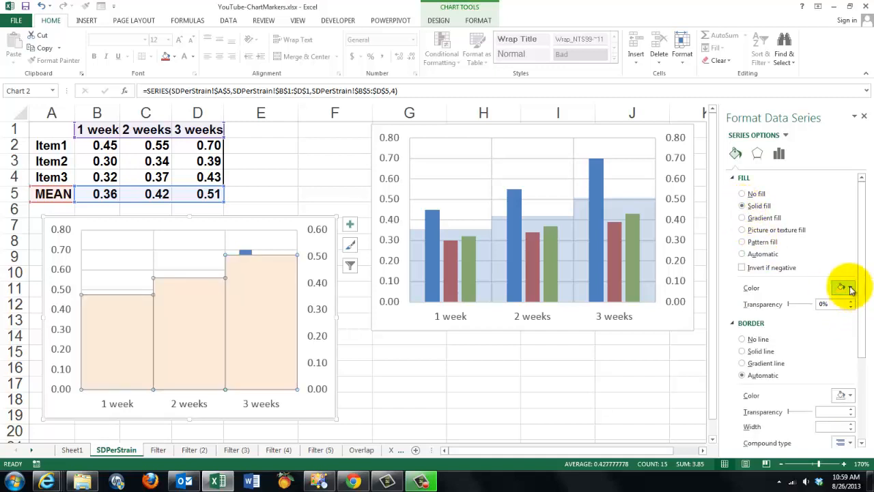
{"action": "left_click", "coordinate": [850, 287]}
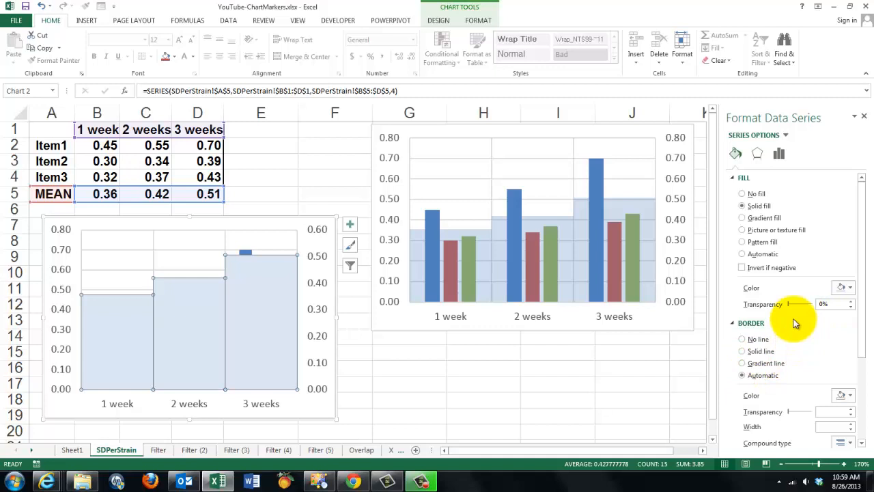
{"action": "left_click_drag", "start_coordinate": [789, 304], "coordinate": [816, 303]}
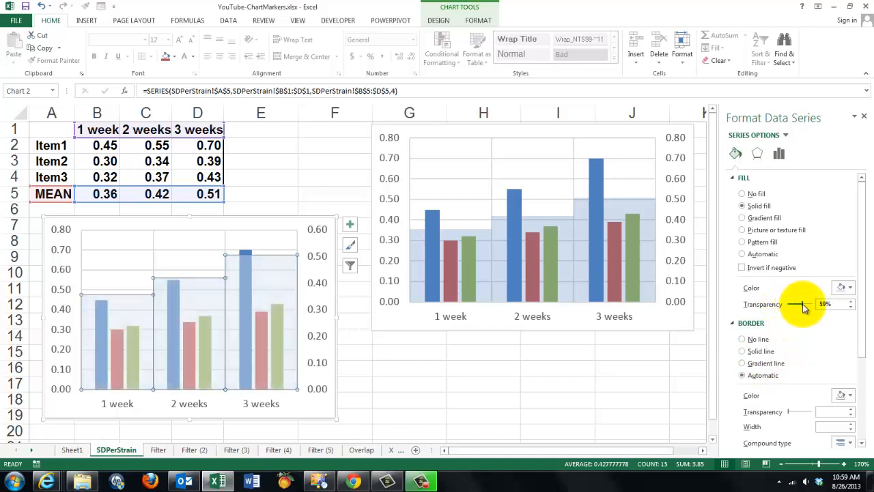
{"action": "left_click_drag", "start_coordinate": [799, 304], "coordinate": [817, 304]}
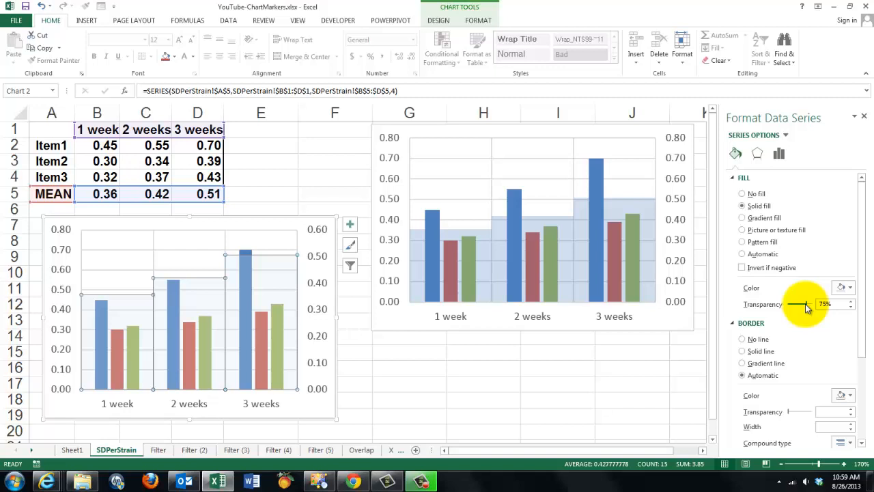
{"action": "mouse_move", "coordinate": [310, 331]}
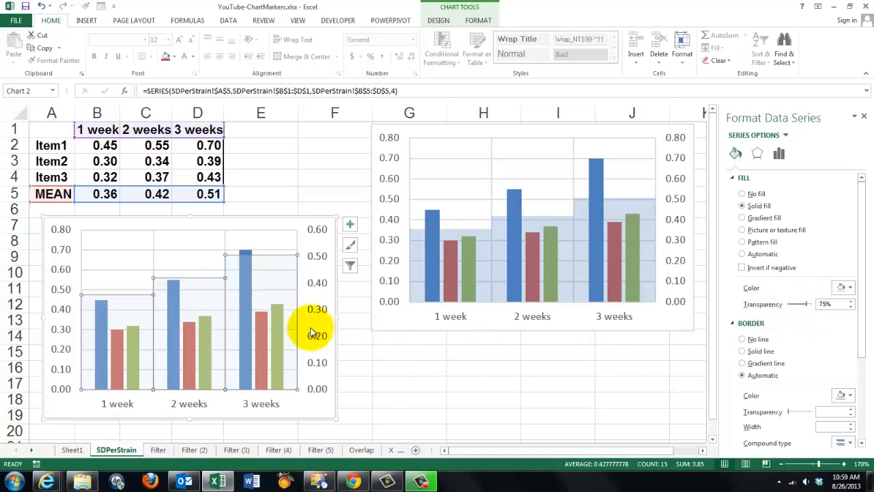
{"action": "mouse_move", "coordinate": [317, 410]}
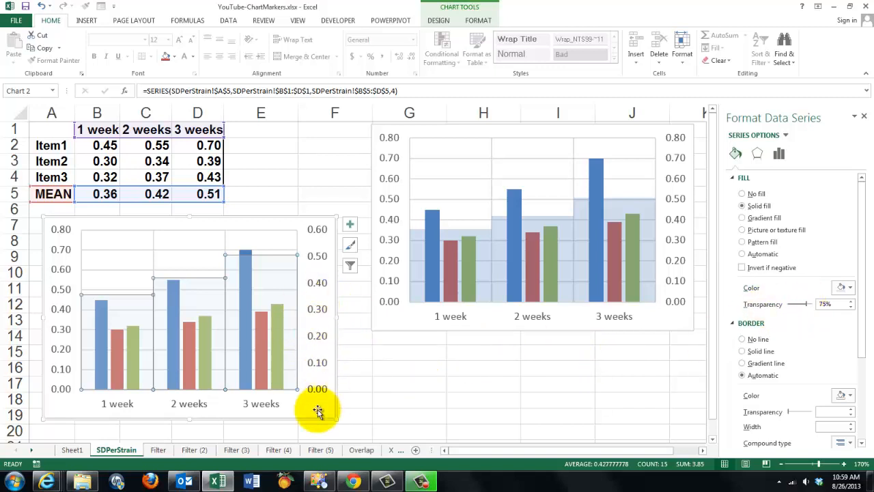
{"action": "mouse_move", "coordinate": [317, 229]}
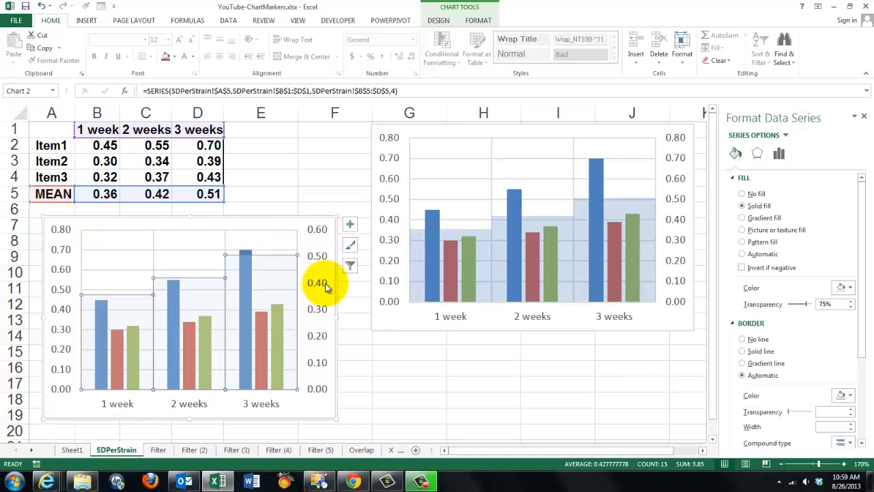
{"action": "left_click", "coordinate": [317, 282]}
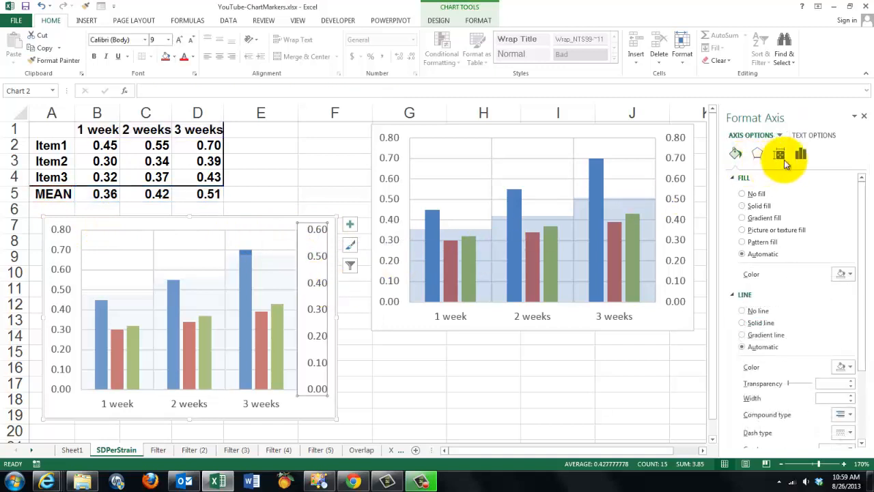
{"action": "left_click", "coordinate": [801, 153]}
{"action": "type", "text": "0.8"}
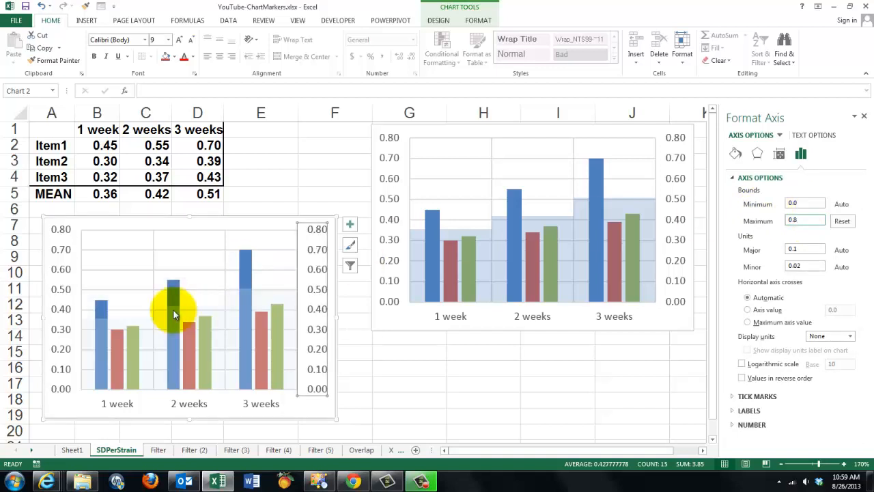
{"action": "left_click", "coordinate": [639, 239]}
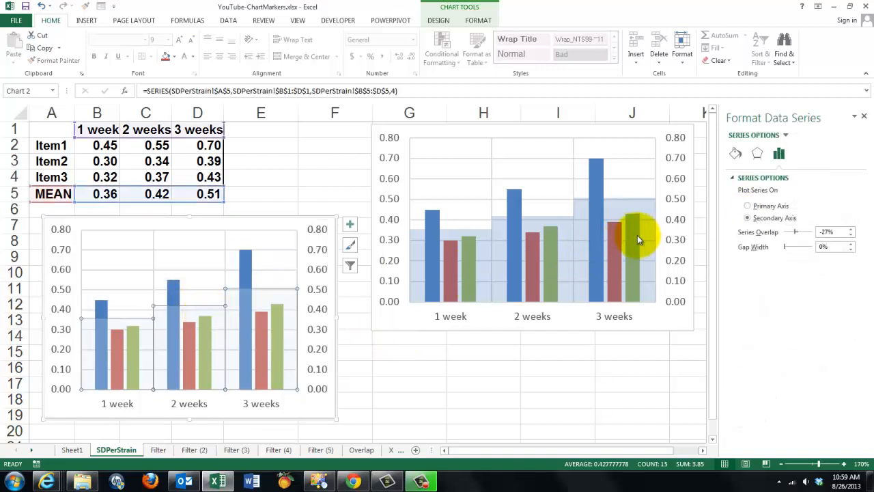
{"action": "left_click", "coordinate": [735, 153]}
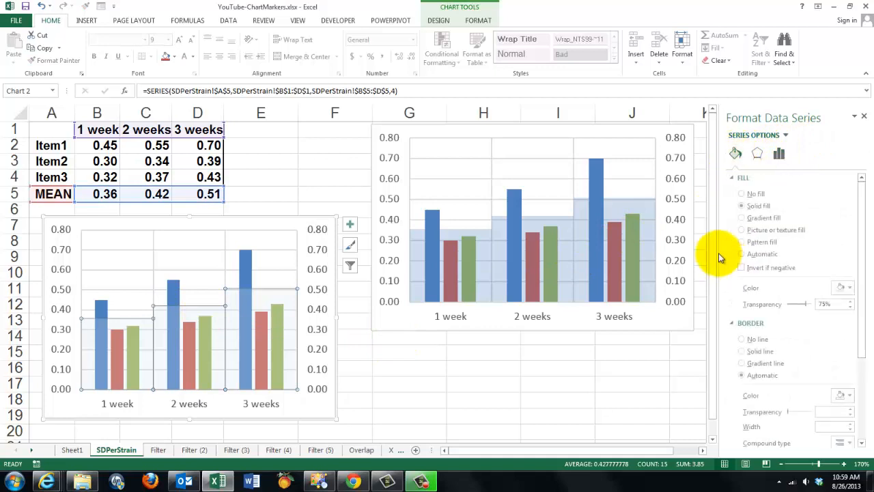
{"action": "mouse_move", "coordinate": [743, 351]}
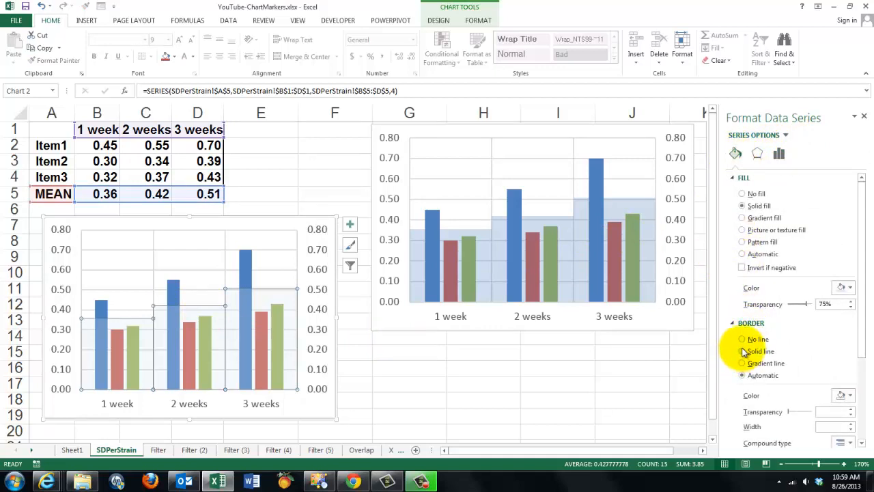
{"action": "left_click", "coordinate": [743, 351]}
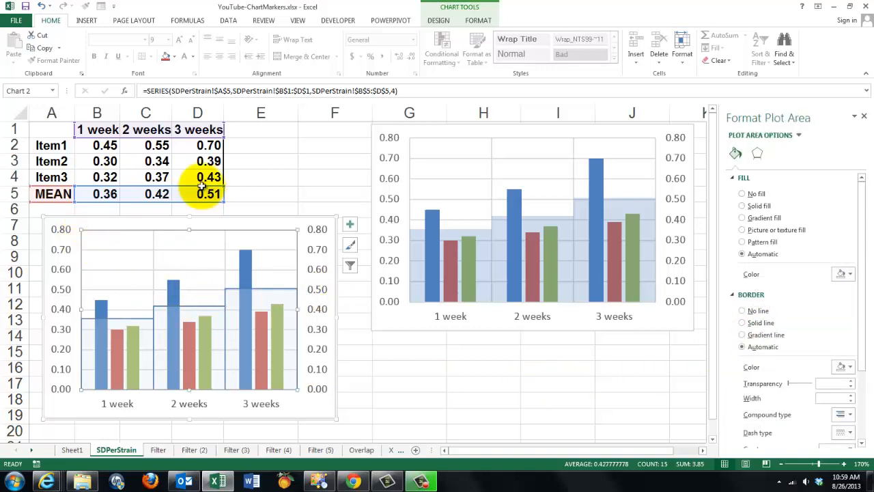
{"action": "left_click", "coordinate": [97, 129]}
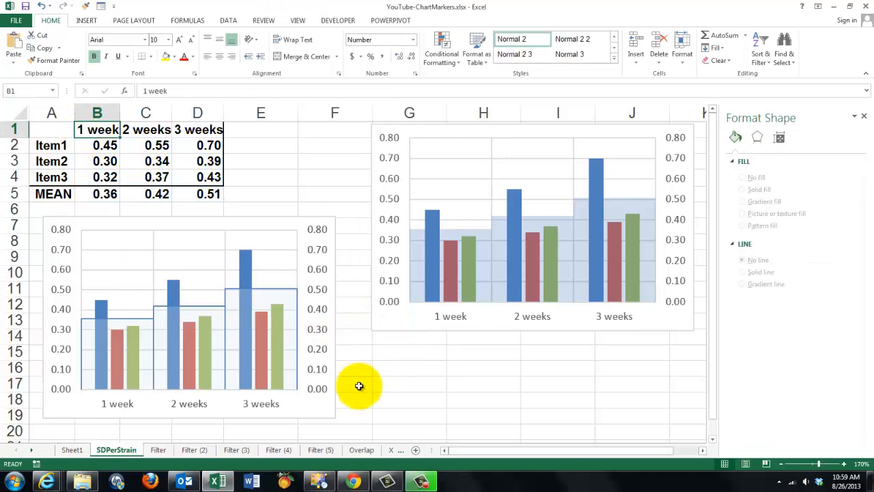
Switch to the Filter sheet with its state population column chart
{"action": "left_click", "coordinate": [158, 449]}
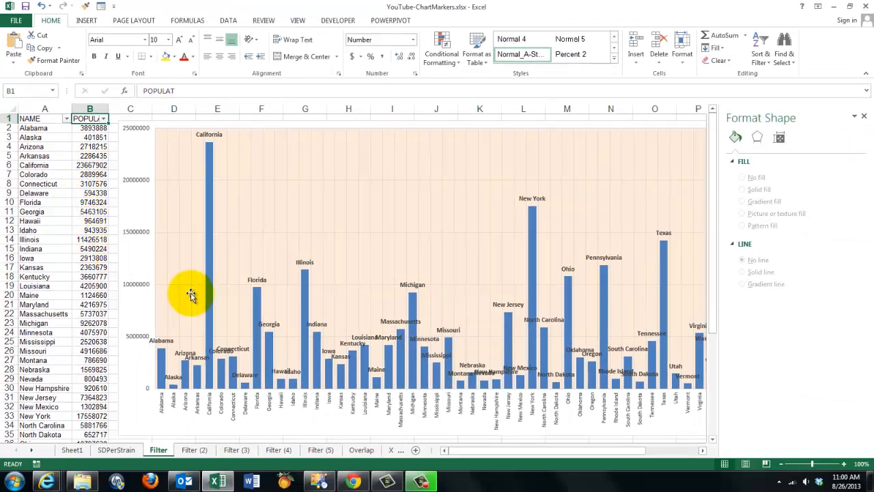
{"action": "mouse_move", "coordinate": [310, 306]}
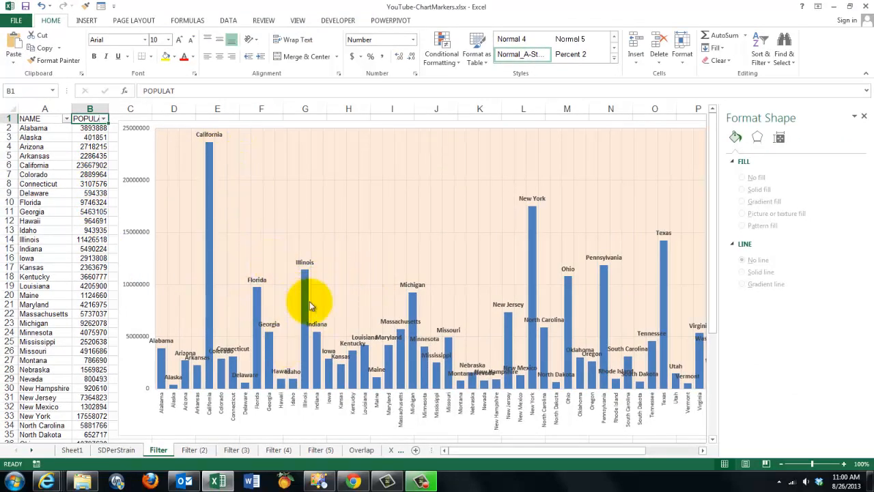
{"action": "mouse_move", "coordinate": [316, 305]}
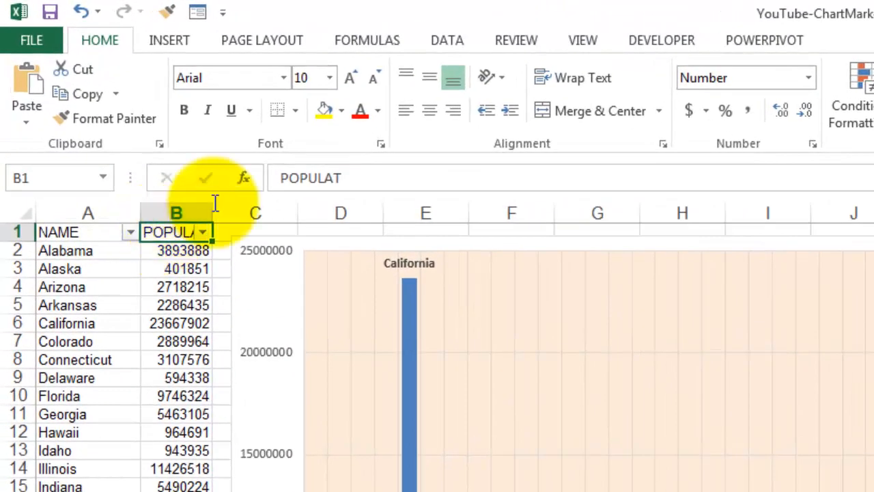
{"action": "left_click", "coordinate": [447, 40]}
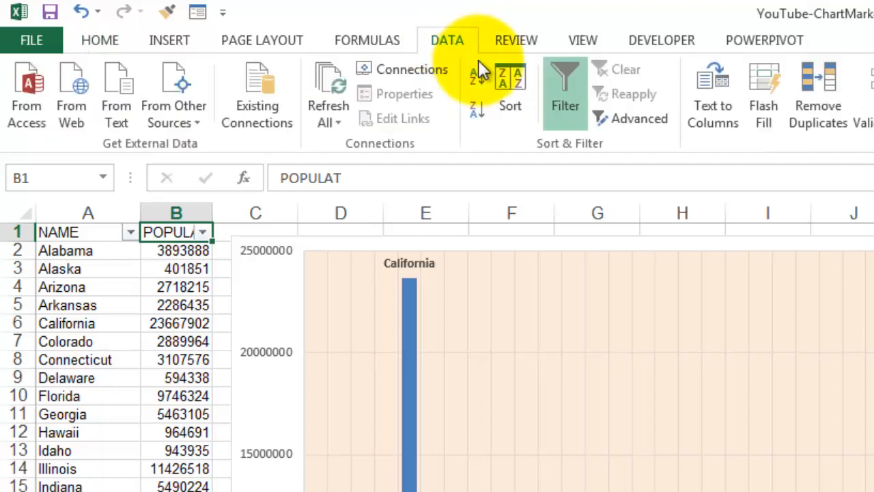
{"action": "mouse_move", "coordinate": [565, 92]}
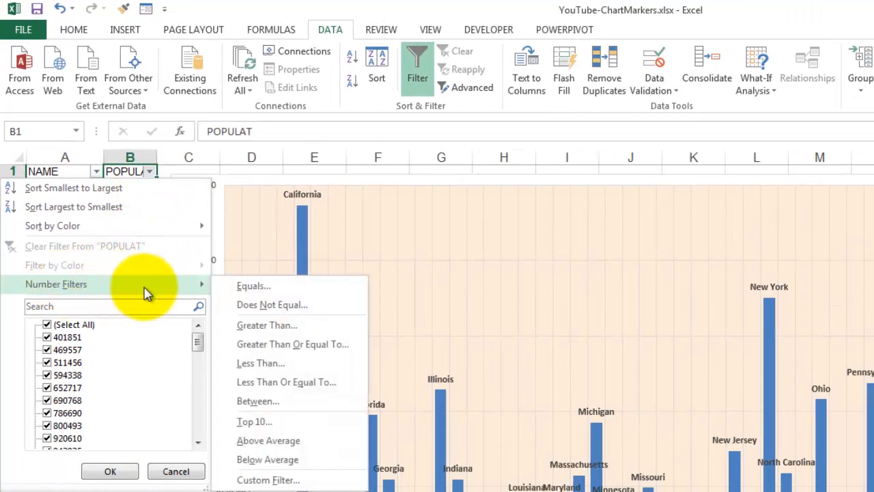
{"action": "mouse_move", "coordinate": [268, 441]}
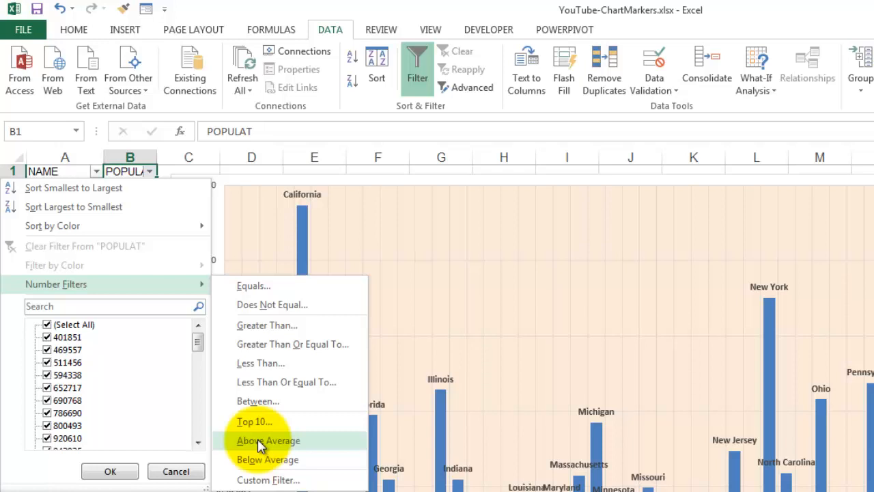
{"action": "left_click", "coordinate": [267, 440]}
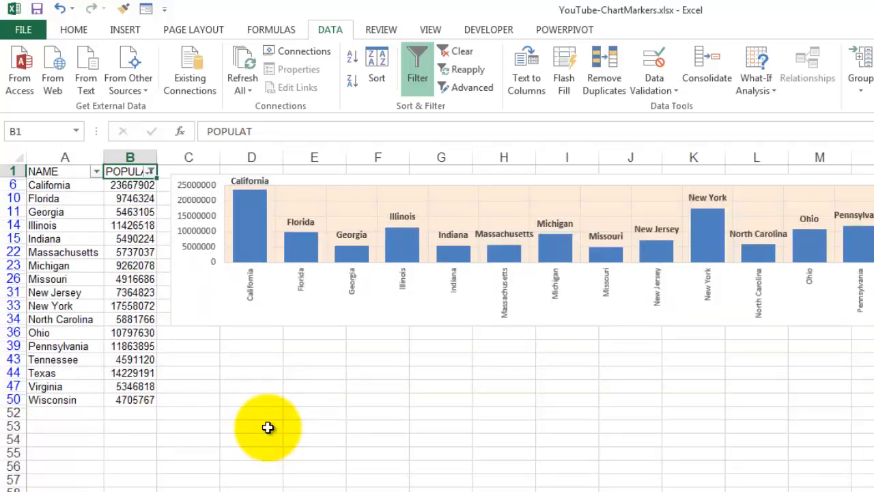
{"action": "mouse_move", "coordinate": [282, 198]}
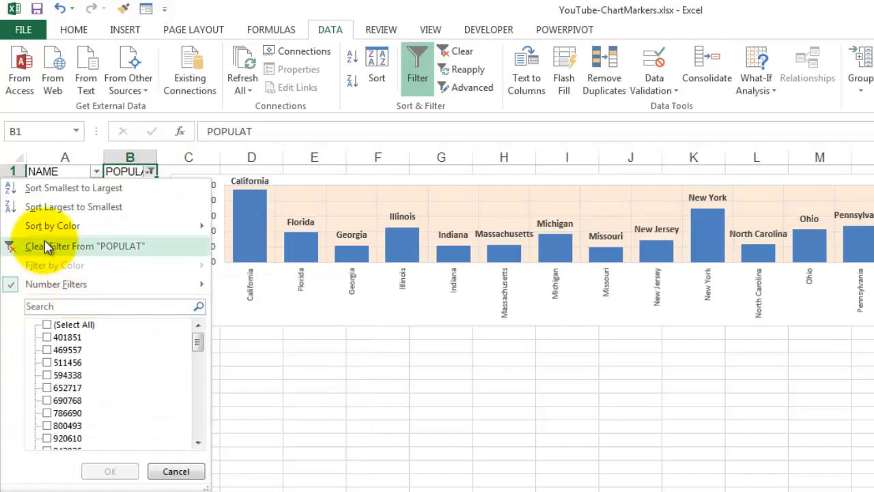
{"action": "left_click", "coordinate": [86, 246]}
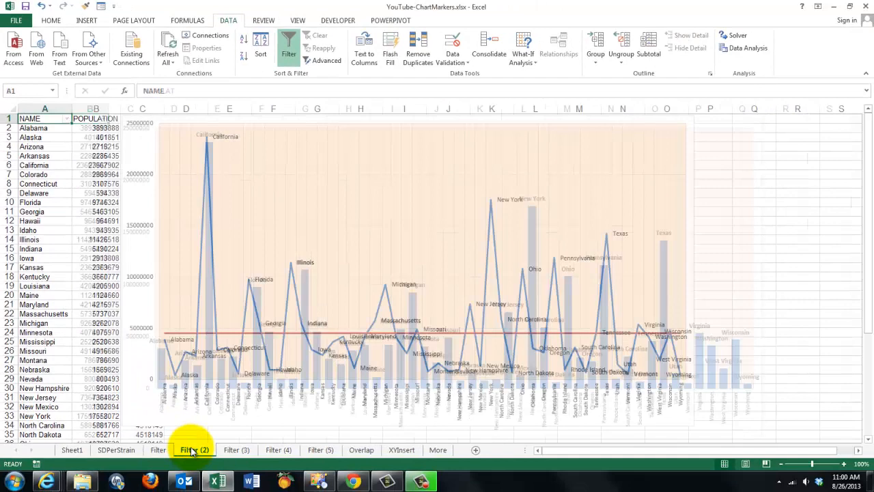
On Filter (2), make C2's AVERAGE range B2:B51 absolute, then select the chart
{"action": "left_click", "coordinate": [157, 449]}
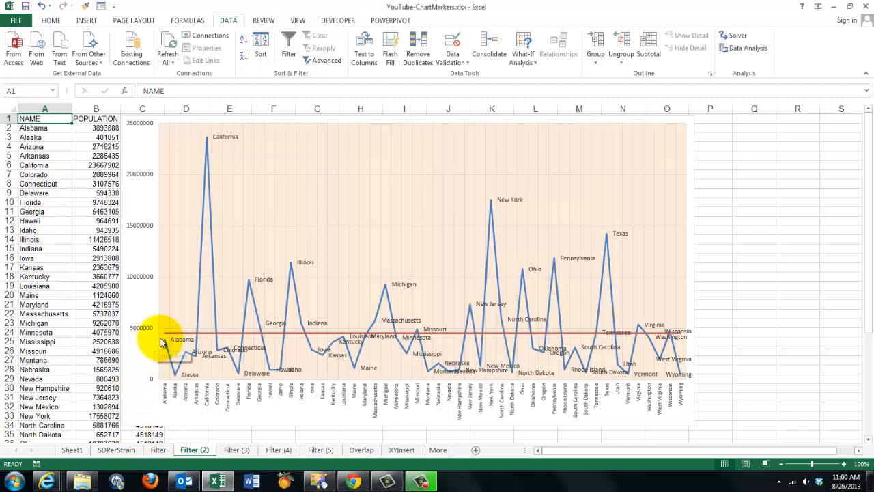
{"action": "mouse_move", "coordinate": [595, 335]}
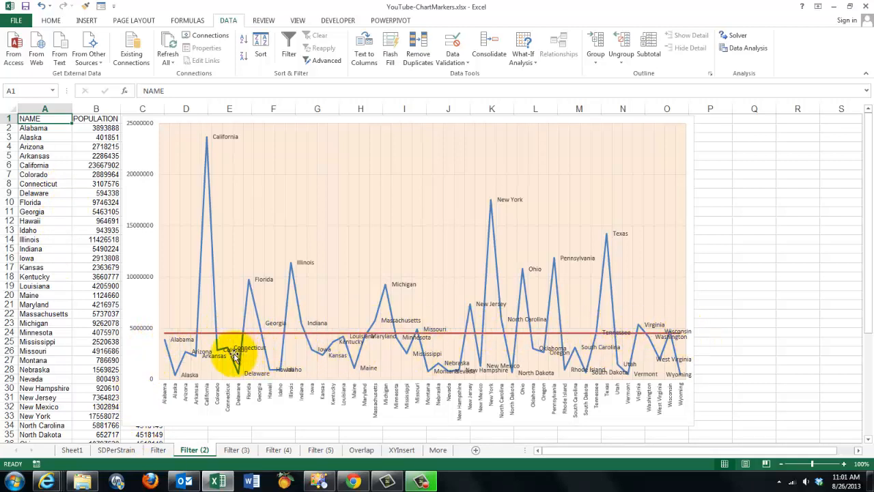
{"action": "mouse_move", "coordinate": [570, 325]}
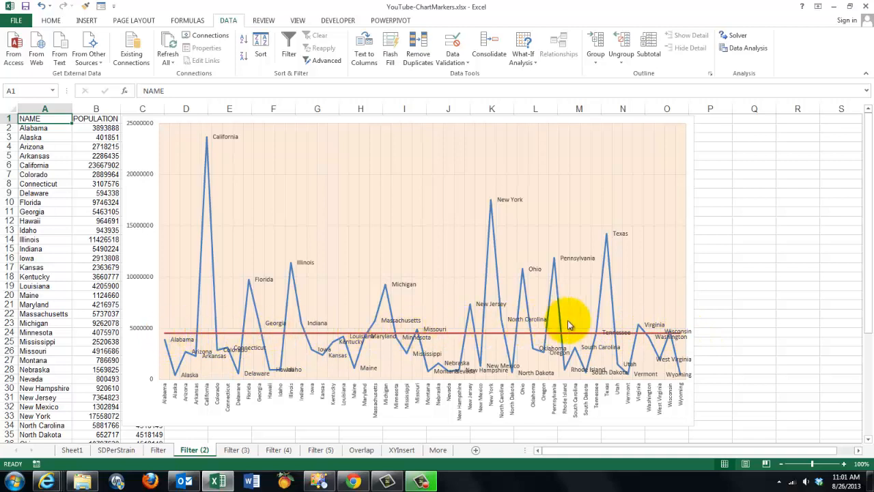
{"action": "mouse_move", "coordinate": [171, 123]}
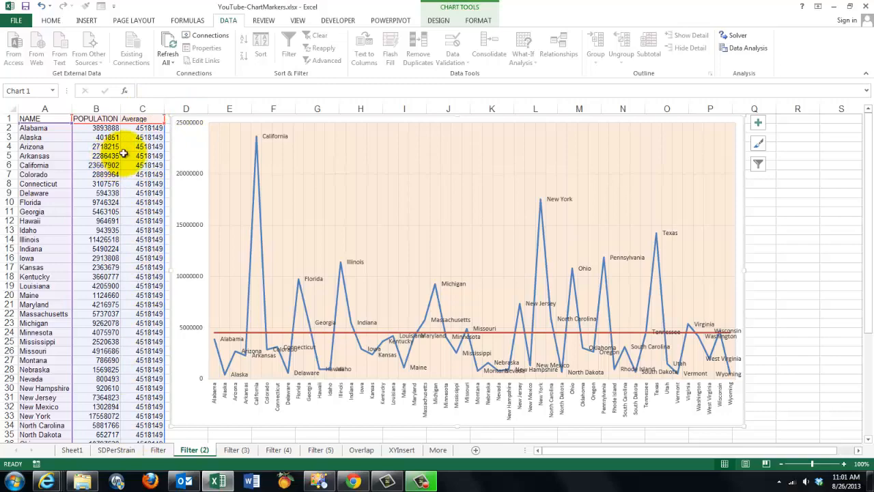
{"action": "left_click", "coordinate": [142, 127]}
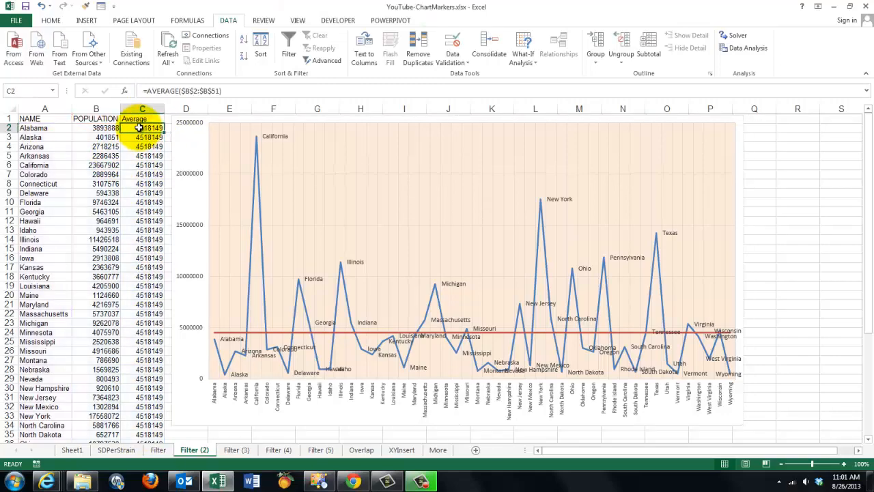
{"action": "left_click", "coordinate": [124, 91]}
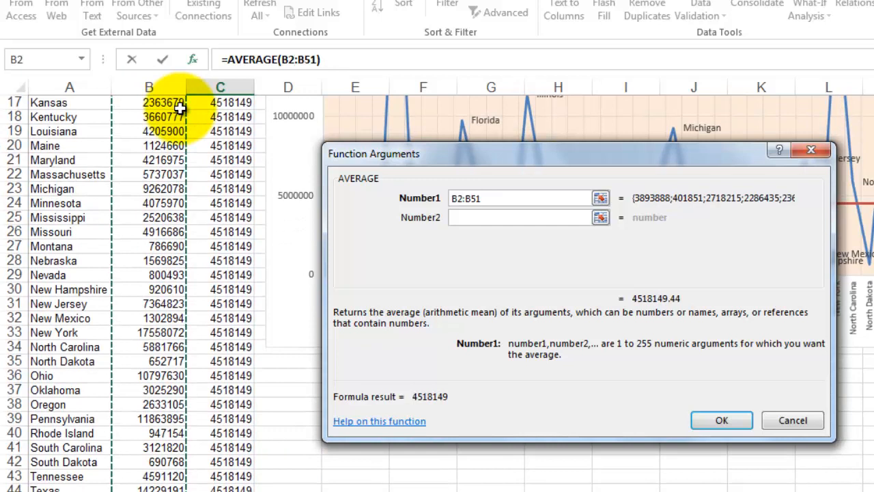
{"action": "mouse_move", "coordinate": [495, 232]}
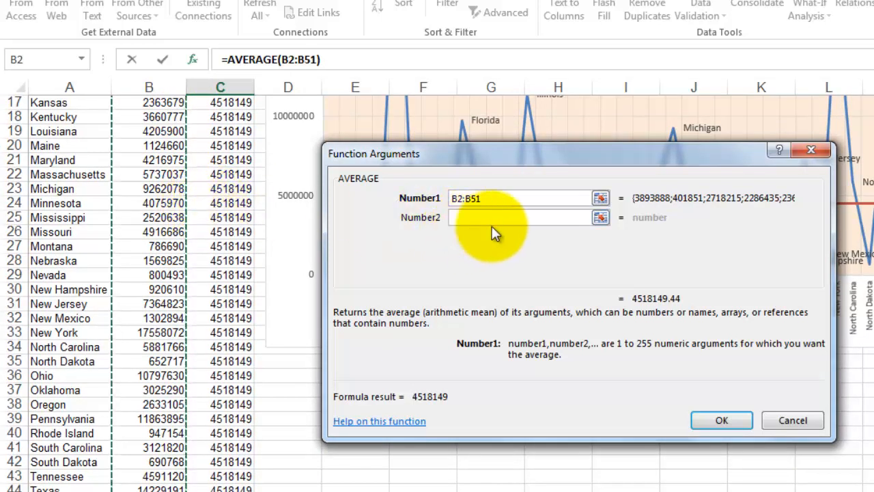
{"action": "mouse_move", "coordinate": [383, 301]}
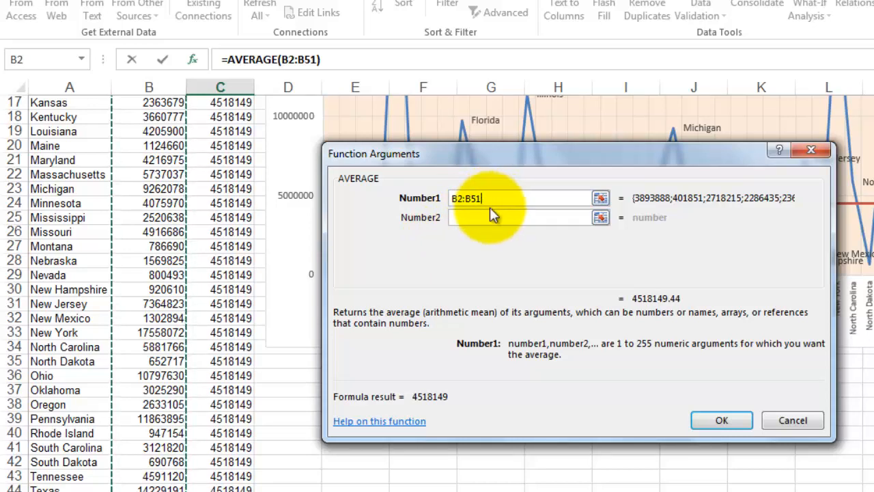
{"action": "key", "text": "f4"}
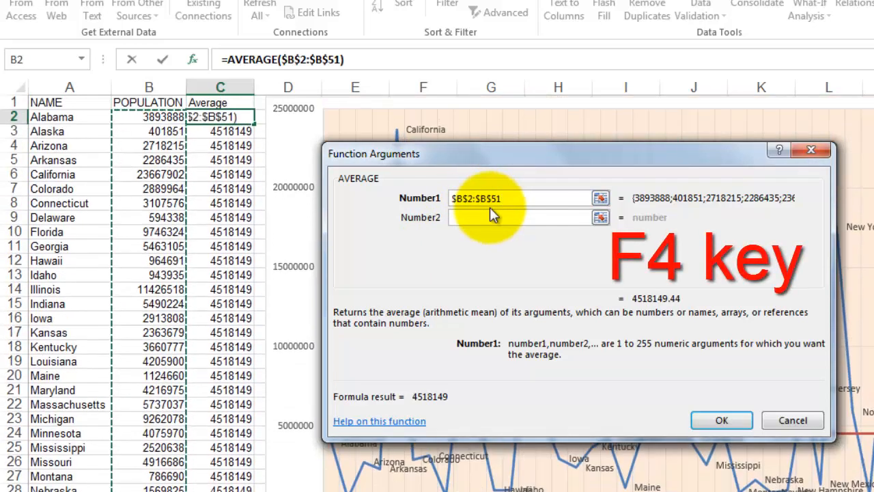
{"action": "left_click", "coordinate": [721, 420]}
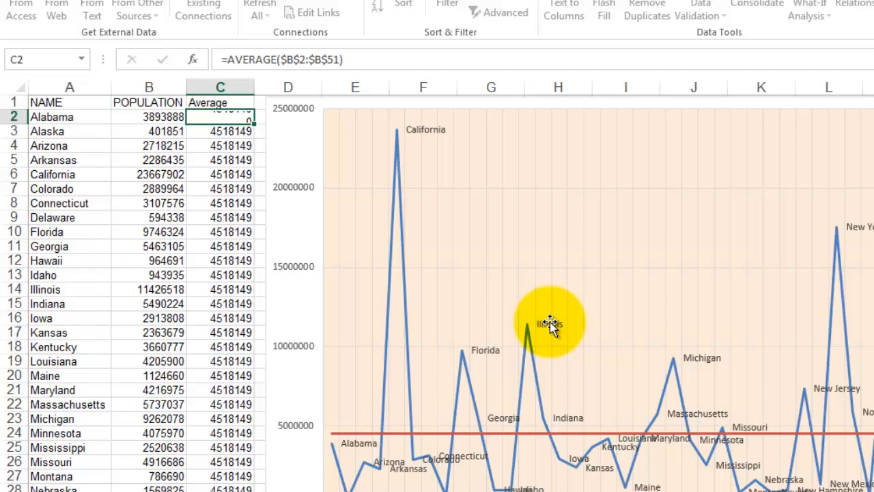
{"action": "mouse_move", "coordinate": [324, 325]}
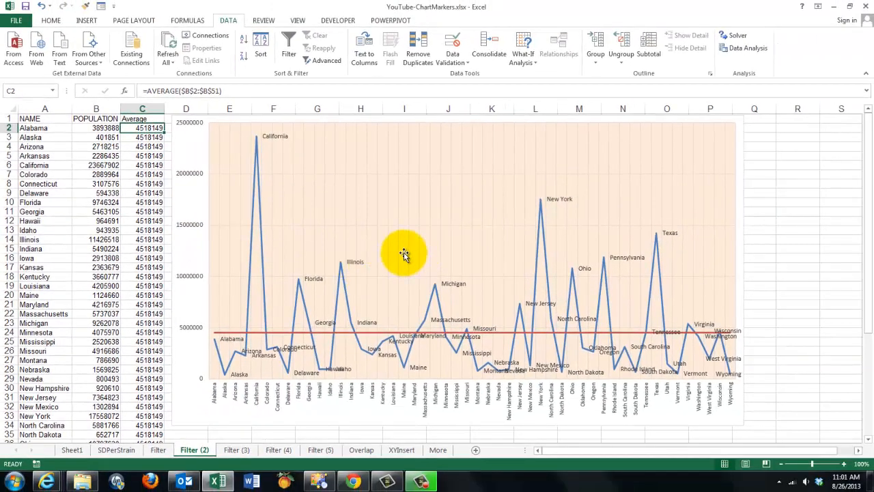
{"action": "left_click", "coordinate": [404, 254]}
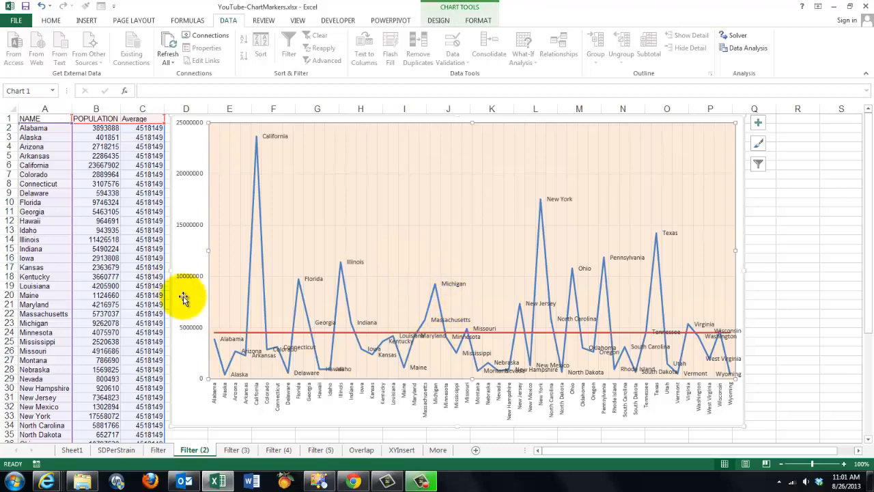
{"action": "mouse_move", "coordinate": [280, 333]}
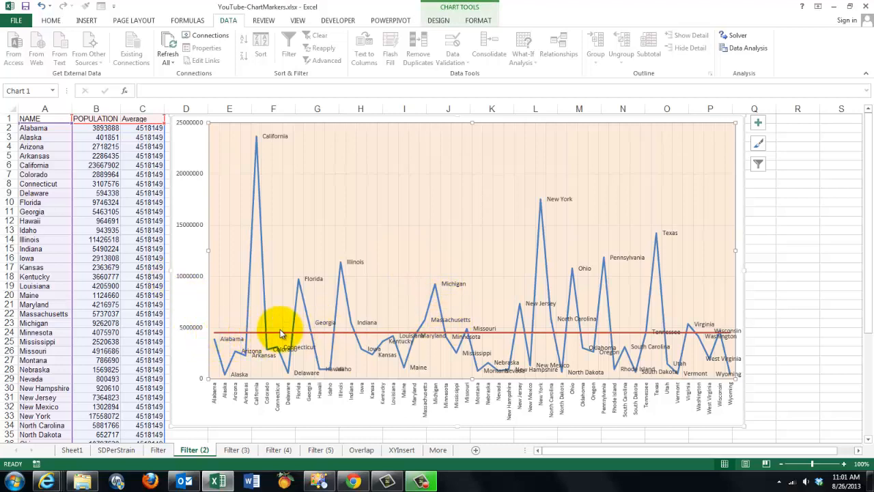
{"action": "mouse_move", "coordinate": [430, 338]}
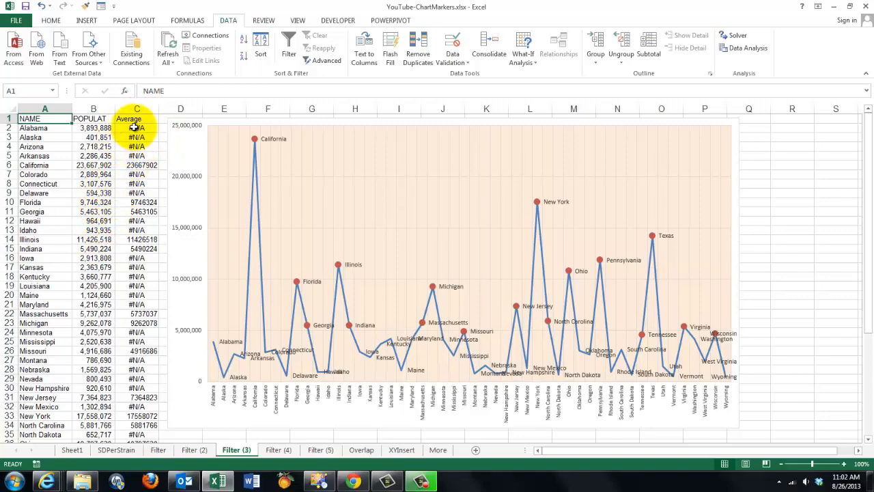
{"action": "left_click", "coordinate": [136, 127]}
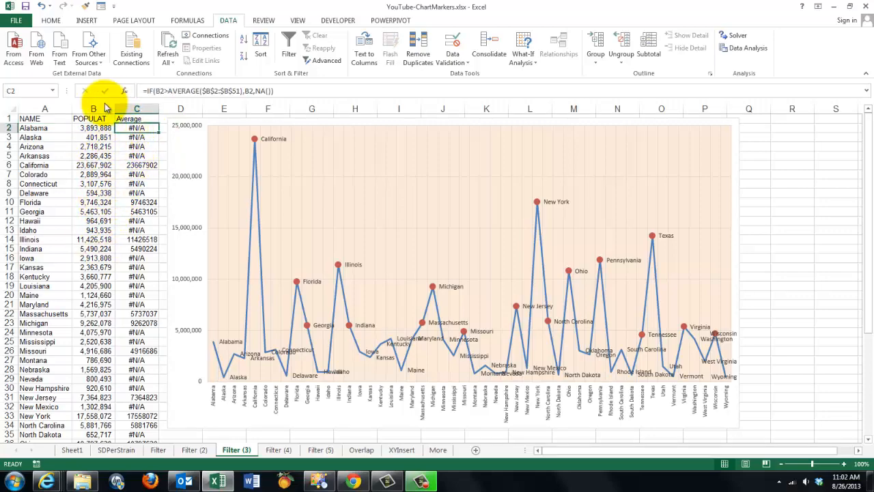
{"action": "left_click", "coordinate": [124, 91]}
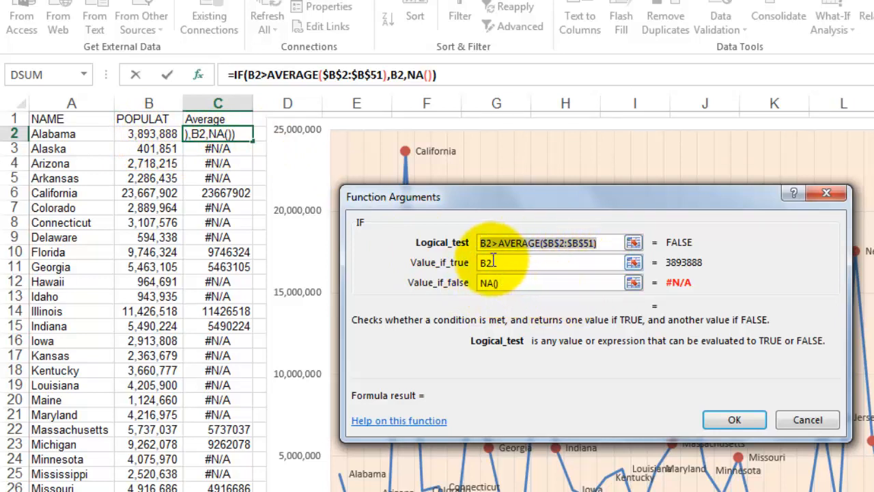
{"action": "left_click", "coordinate": [546, 282]}
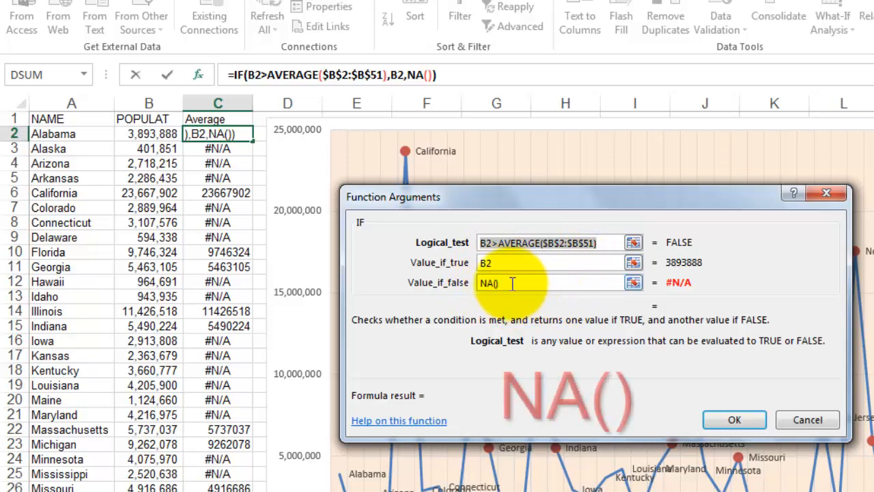
{"action": "left_click", "coordinate": [553, 282]}
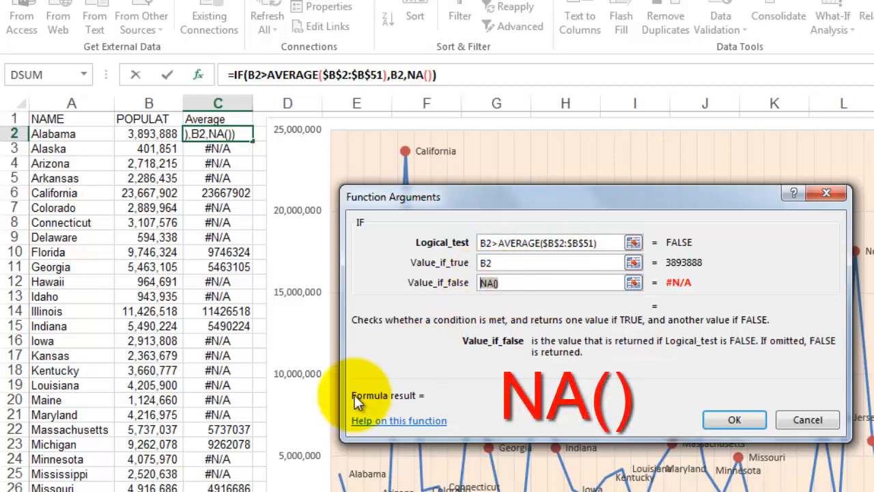
{"action": "mouse_move", "coordinate": [287, 393]}
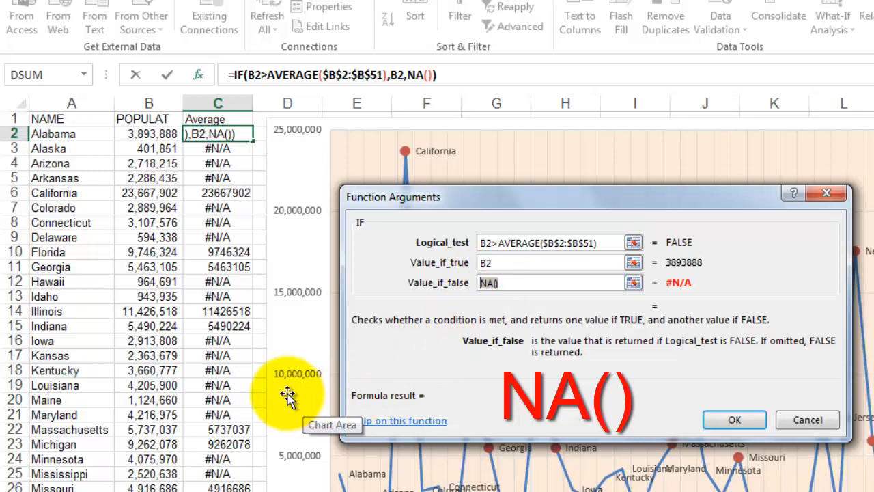
{"action": "mouse_move", "coordinate": [239, 235]}
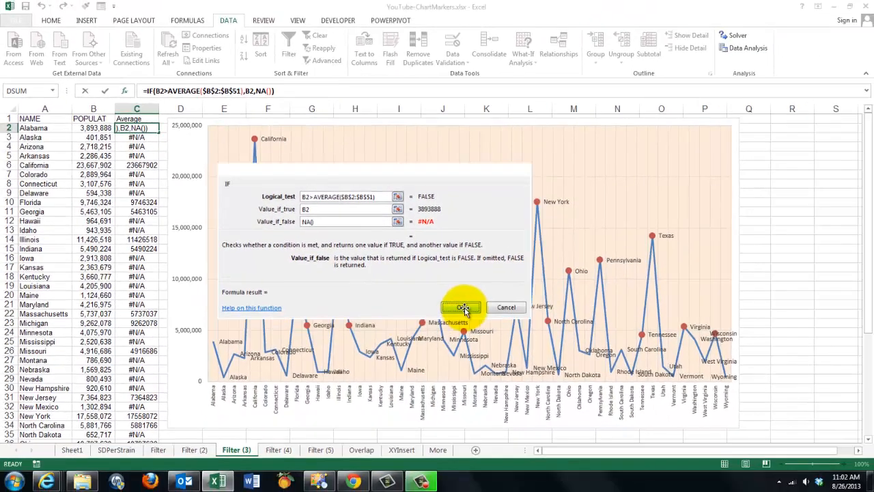
{"action": "left_click", "coordinate": [461, 306]}
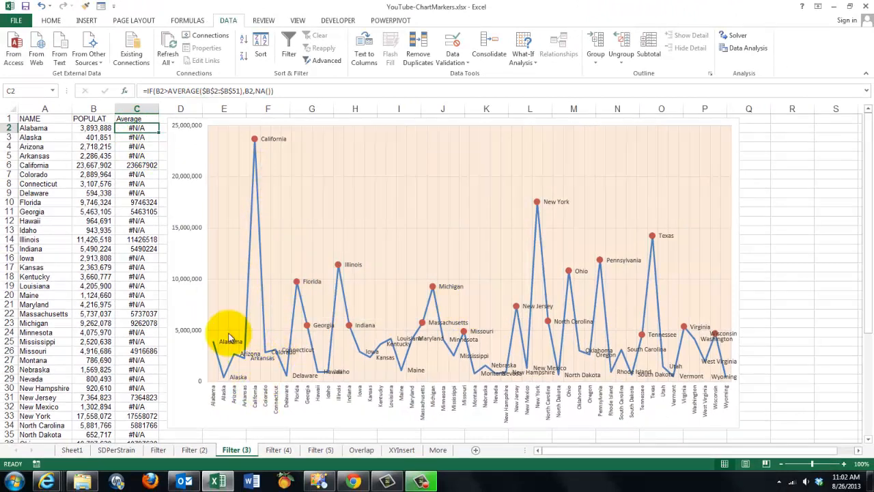
{"action": "mouse_move", "coordinate": [228, 389]}
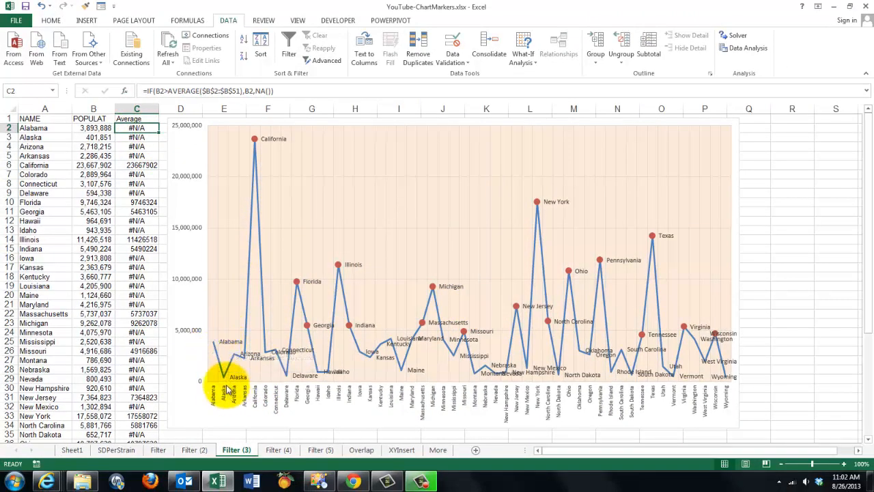
{"action": "mouse_move", "coordinate": [235, 362]}
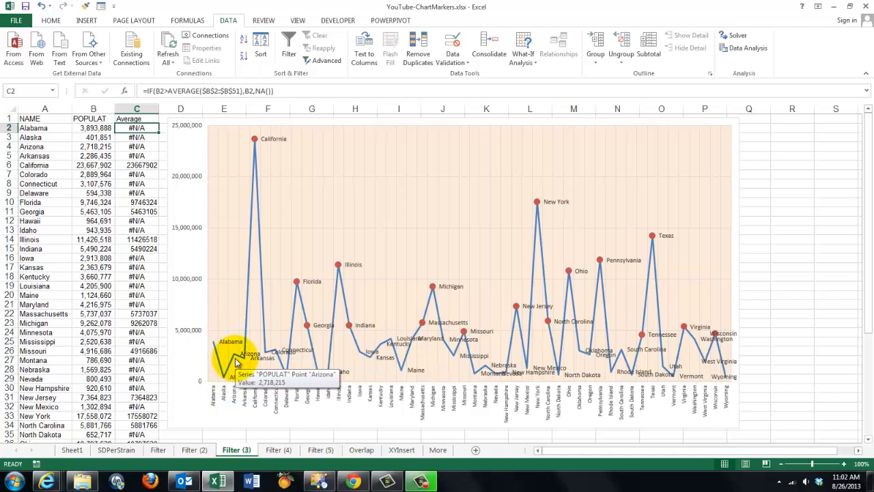
{"action": "left_click", "coordinate": [355, 215]}
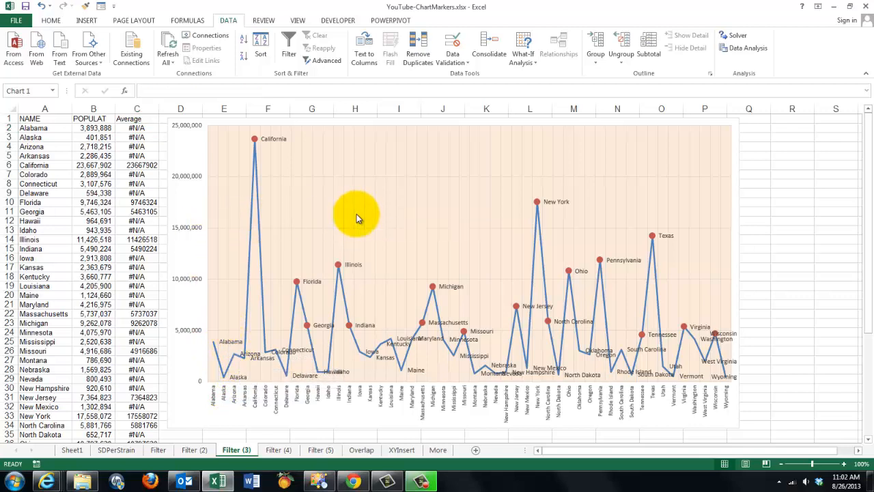
{"action": "left_click", "coordinate": [358, 219]}
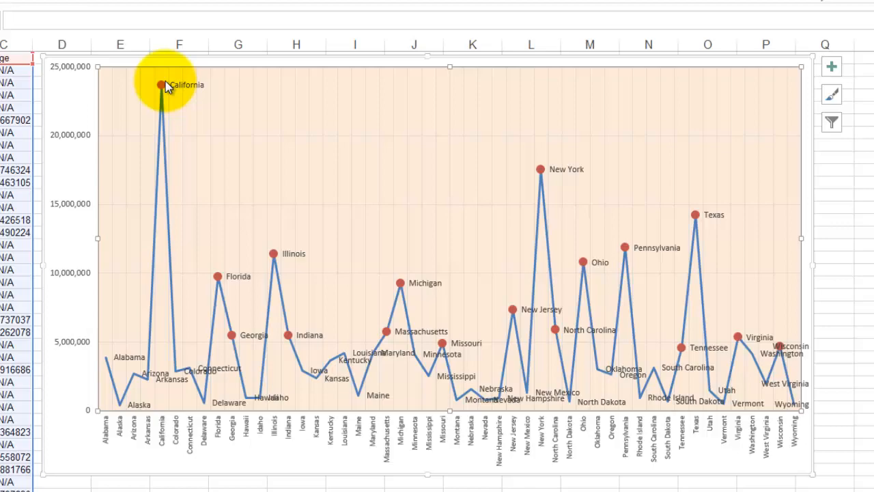
{"action": "mouse_move", "coordinate": [218, 276]}
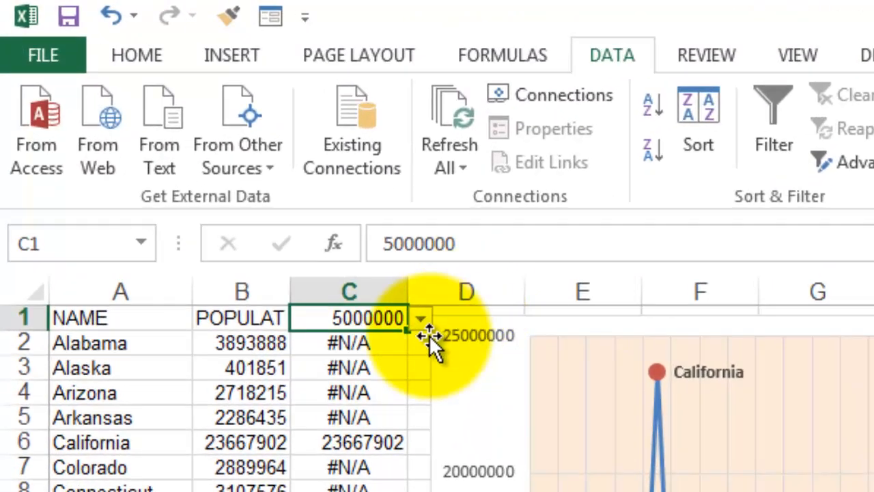
{"action": "mouse_move", "coordinate": [368, 318]}
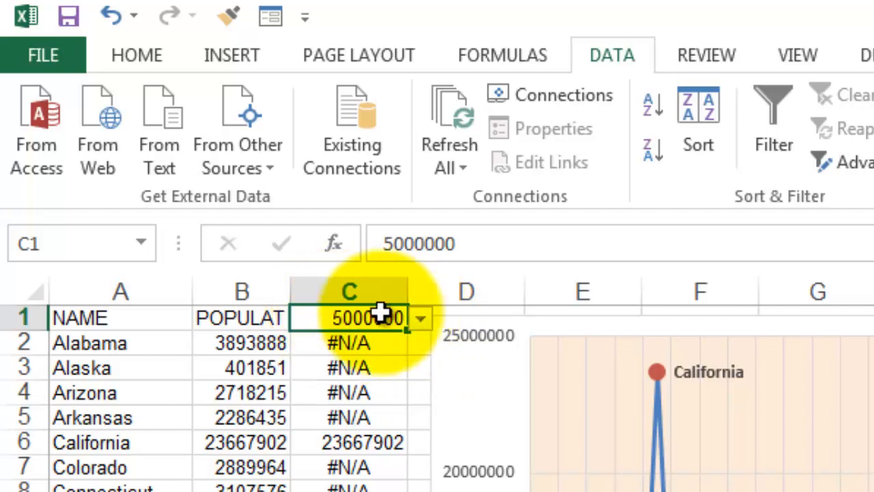
Review C1's threshold dropdown and its Data Validation list rules, then cancel
{"action": "left_click", "coordinate": [420, 318]}
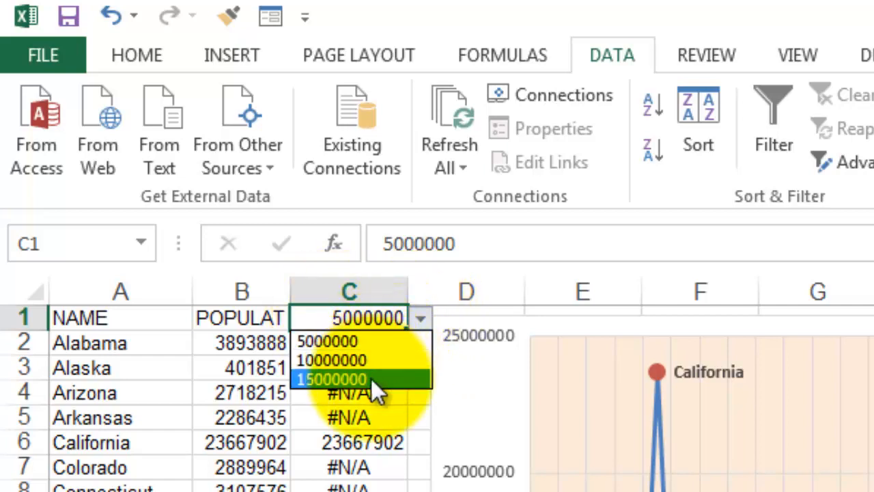
{"action": "mouse_move", "coordinate": [369, 409]}
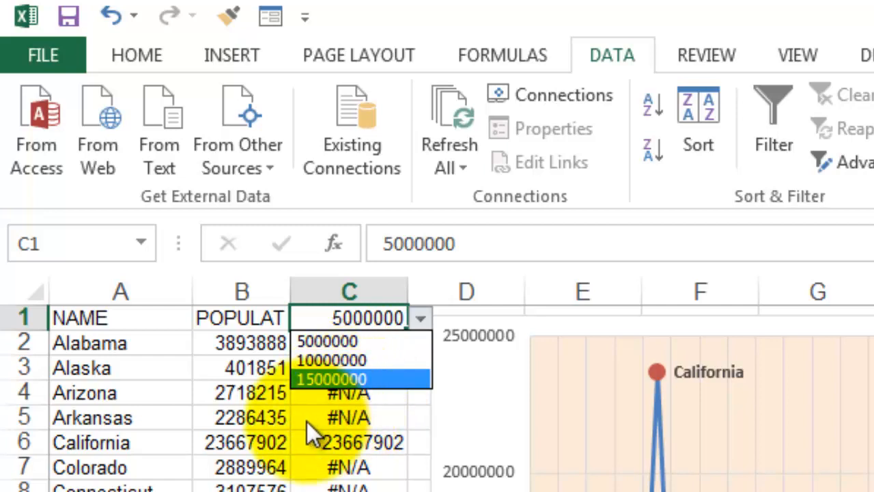
{"action": "mouse_move", "coordinate": [352, 461]}
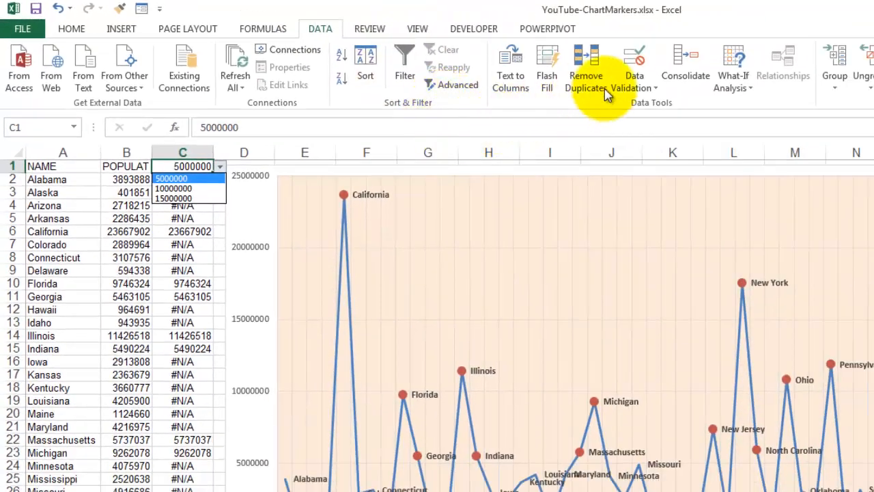
{"action": "mouse_move", "coordinate": [634, 65]}
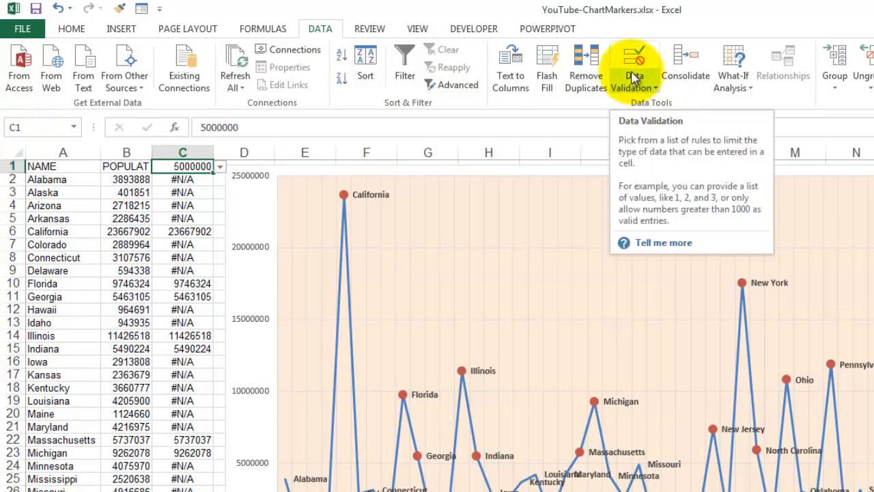
{"action": "left_click", "coordinate": [633, 61]}
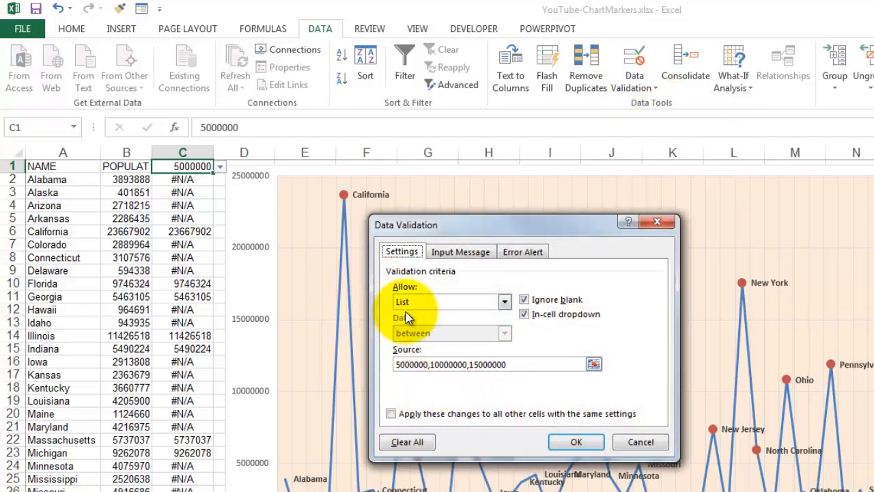
{"action": "mouse_move", "coordinate": [541, 364]}
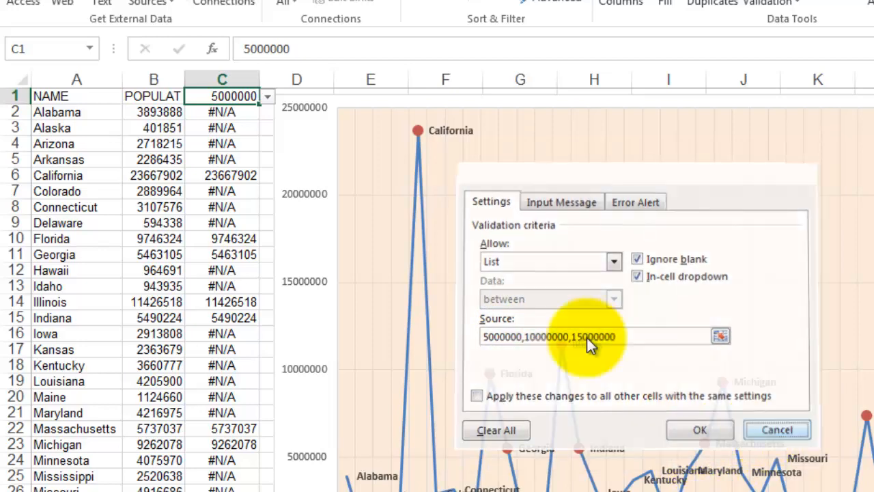
{"action": "left_click", "coordinate": [699, 429]}
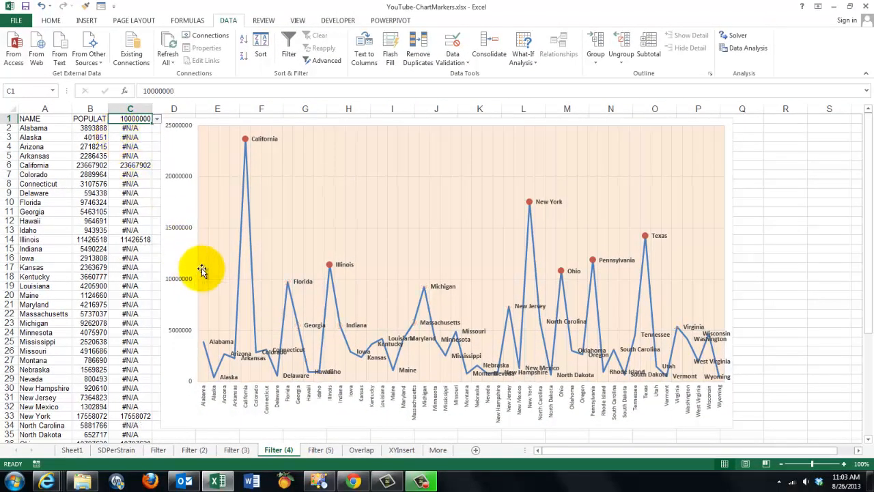
{"action": "mouse_move", "coordinate": [508, 217]}
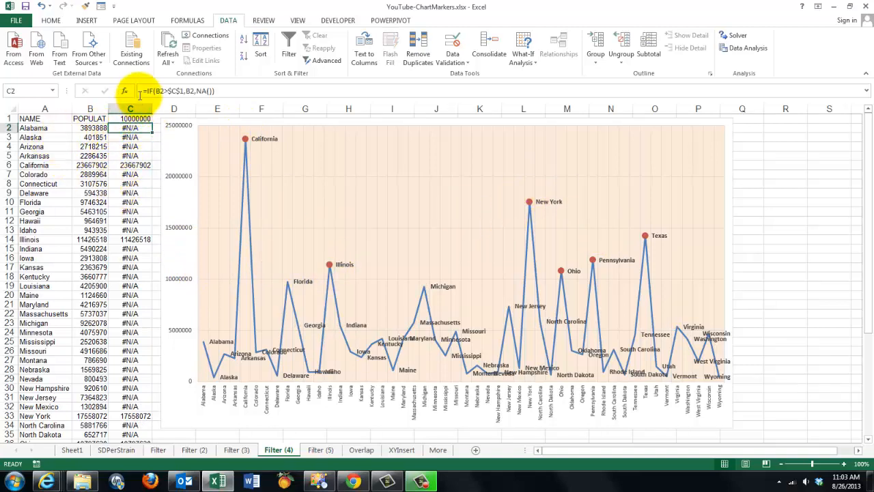
View the arguments of C2's =IF(B2>$C$1,B2,NA()) formula
{"action": "left_click", "coordinate": [123, 90]}
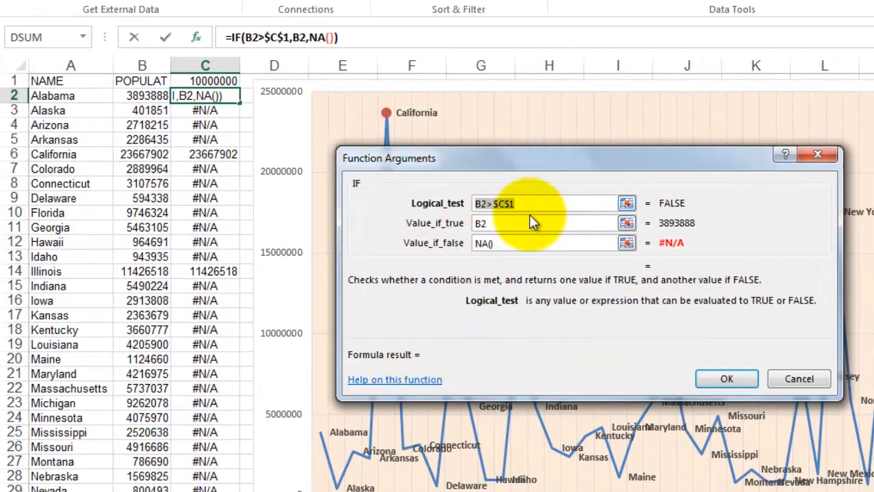
{"action": "mouse_move", "coordinate": [447, 280]}
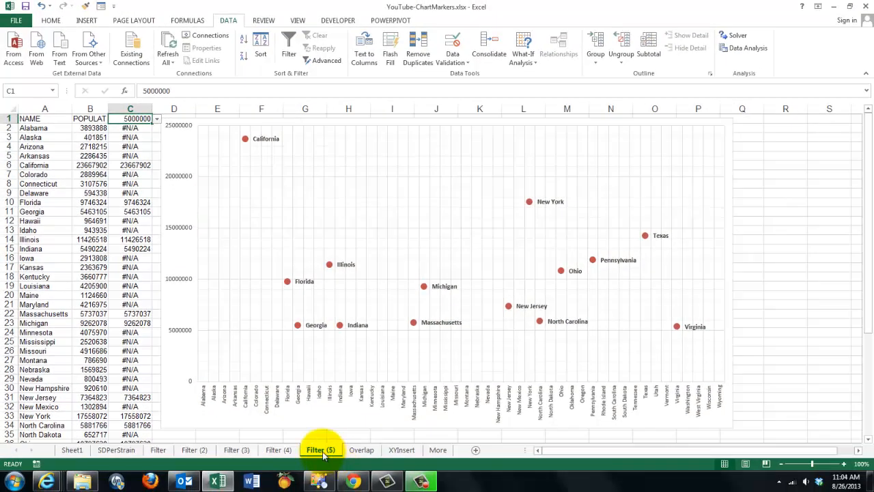
{"action": "mouse_move", "coordinate": [245, 150]}
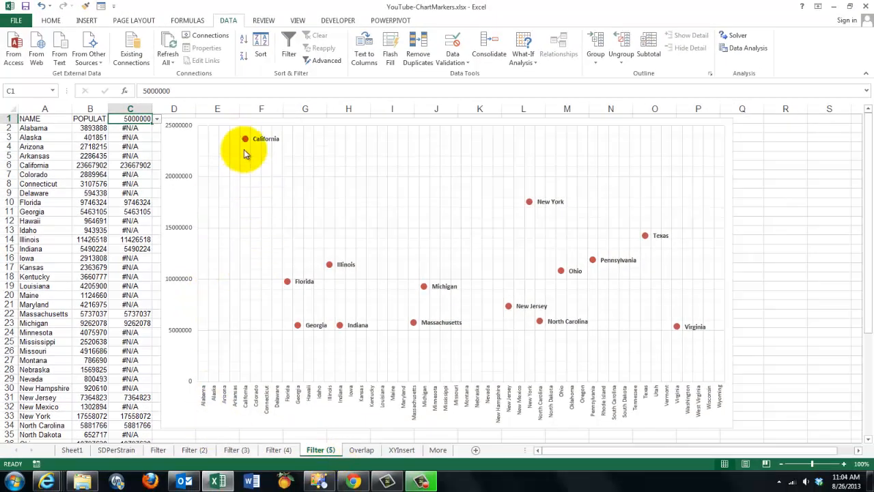
{"action": "mouse_move", "coordinate": [456, 273]}
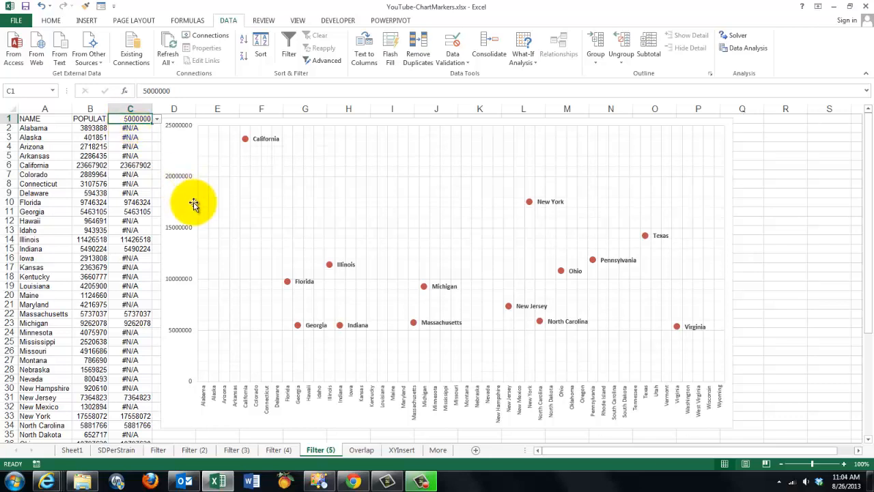
{"action": "mouse_move", "coordinate": [402, 224]}
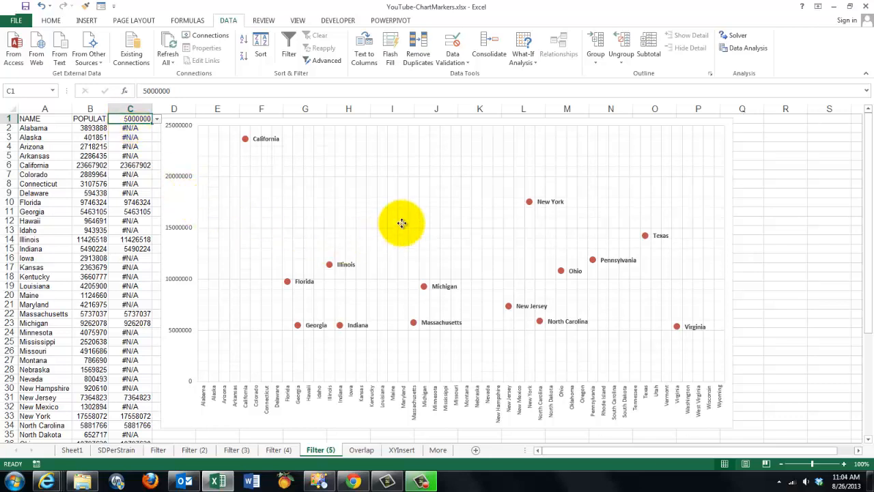
{"action": "left_click", "coordinate": [401, 223]}
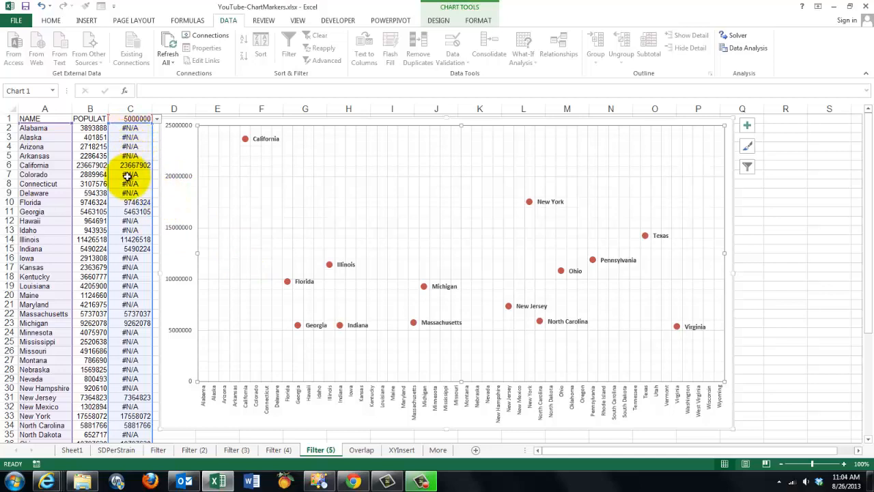
{"action": "left_click", "coordinate": [129, 118]}
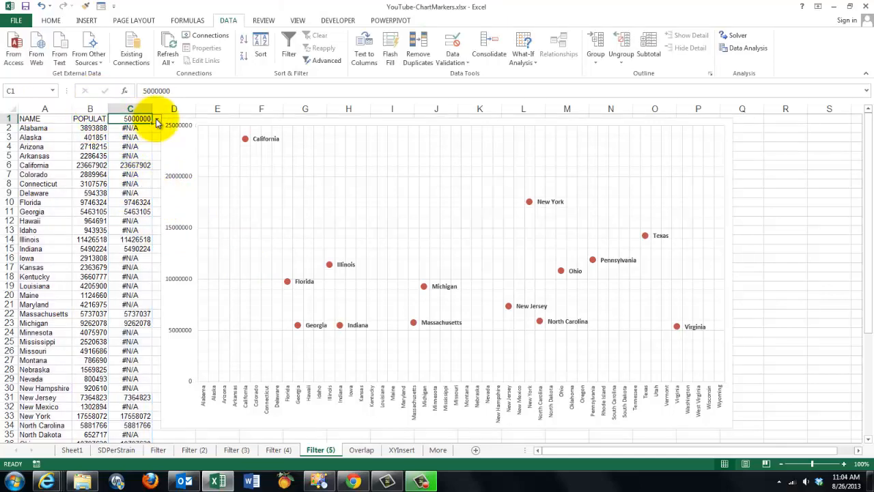
{"action": "left_click", "coordinate": [142, 110]}
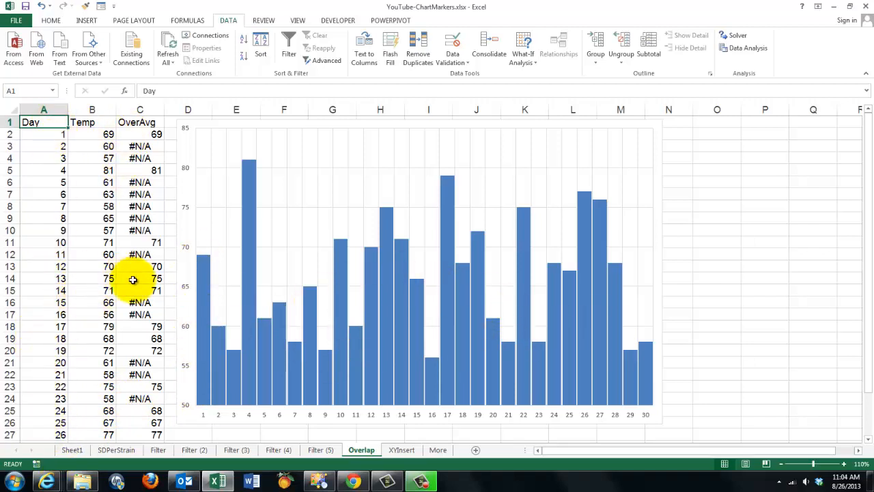
{"action": "mouse_move", "coordinate": [353, 307]}
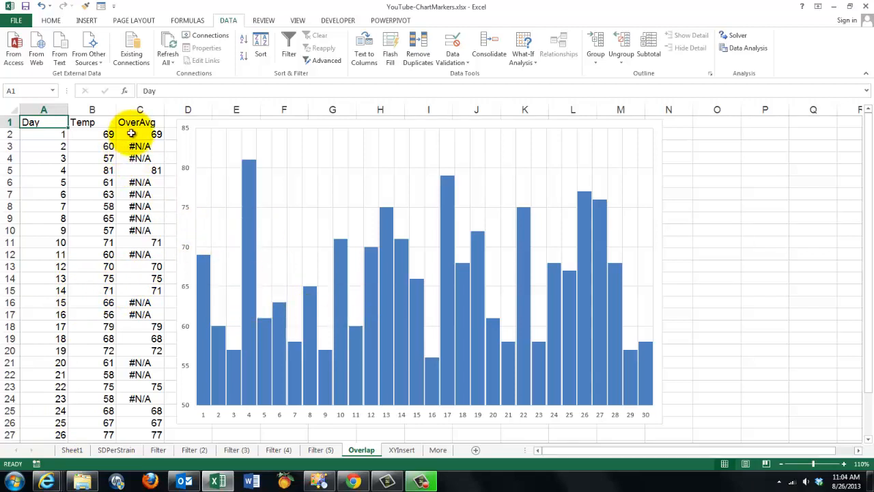
Confirm C2's OverAvg IF formula and extend the chart's data range to column C
{"action": "left_click", "coordinate": [140, 134]}
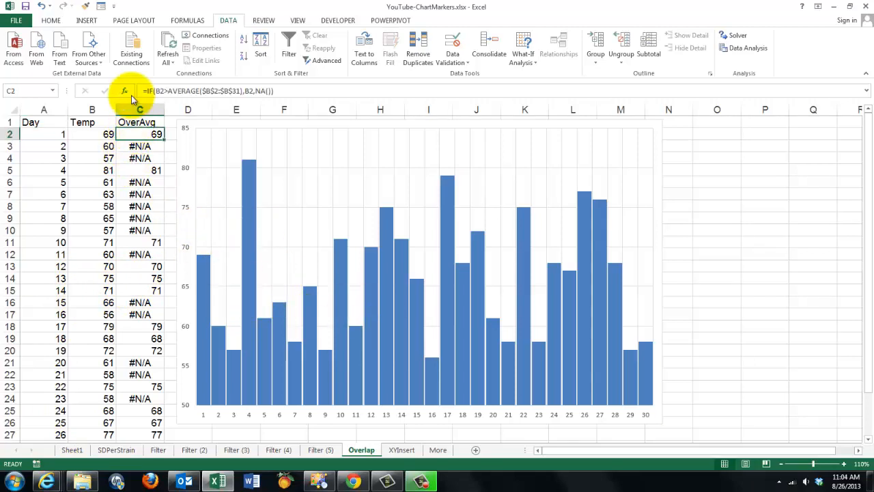
{"action": "left_click", "coordinate": [124, 91]}
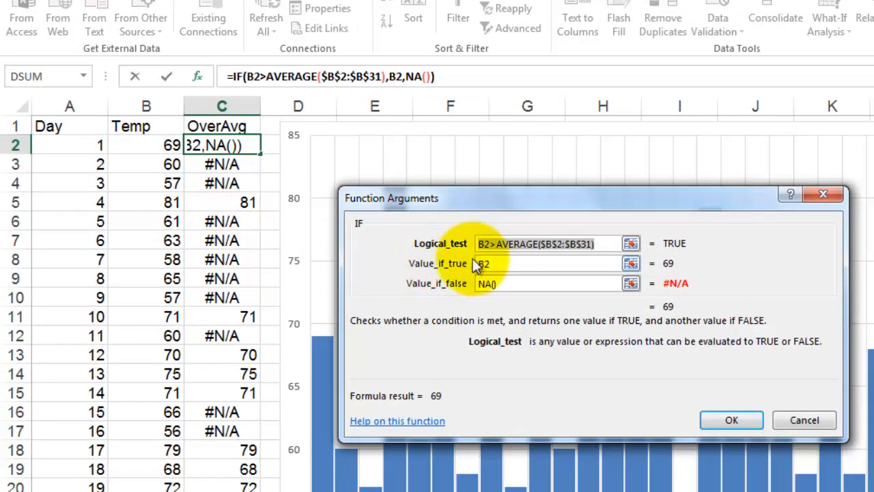
{"action": "mouse_move", "coordinate": [539, 256]}
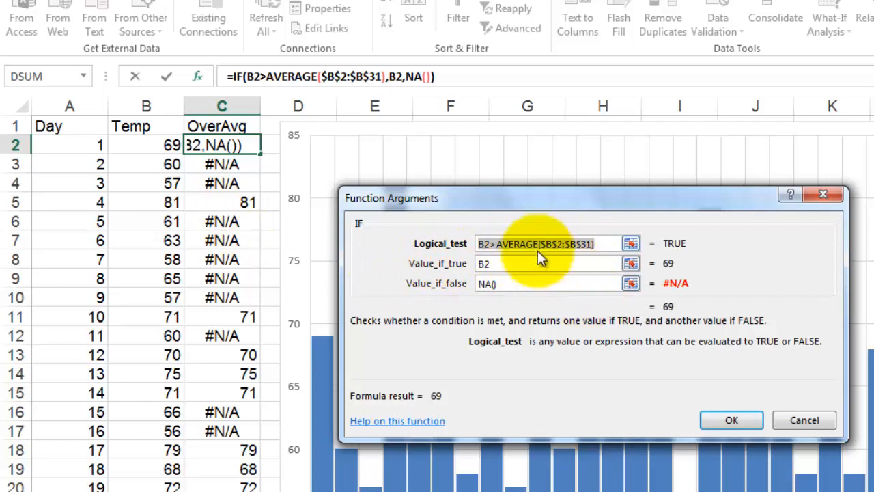
{"action": "mouse_move", "coordinate": [476, 294]}
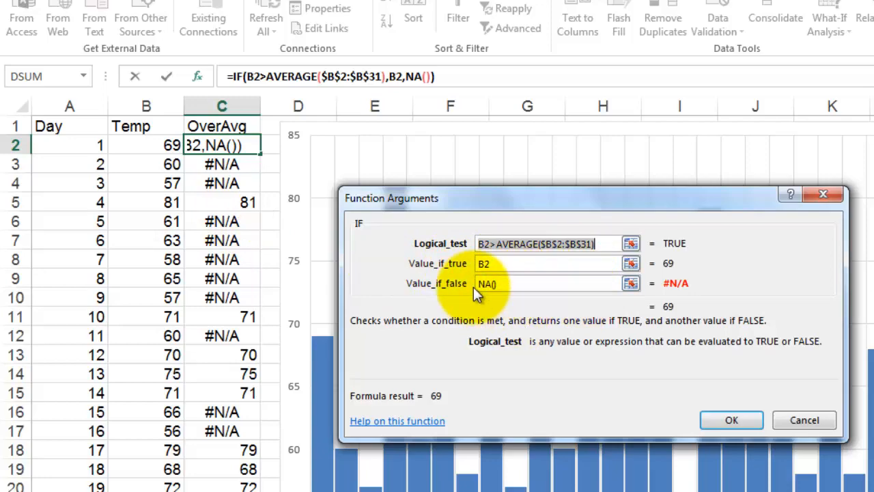
{"action": "left_click", "coordinate": [731, 419]}
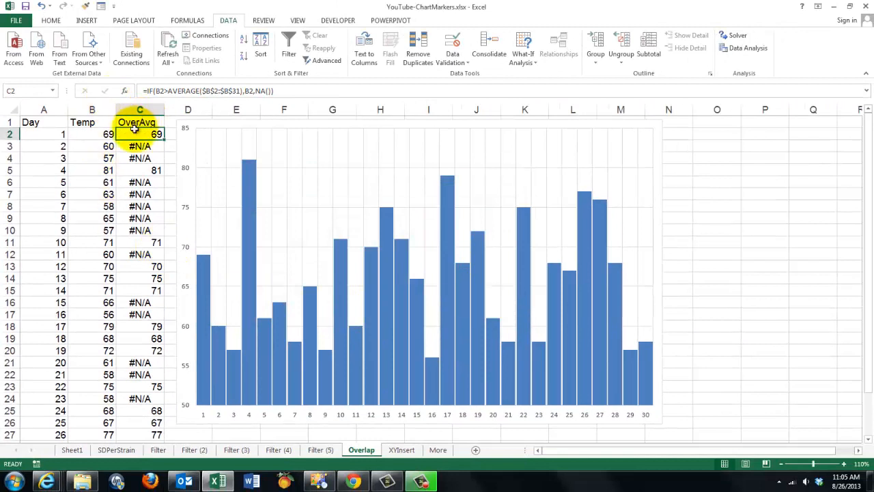
{"action": "mouse_move", "coordinate": [328, 228]}
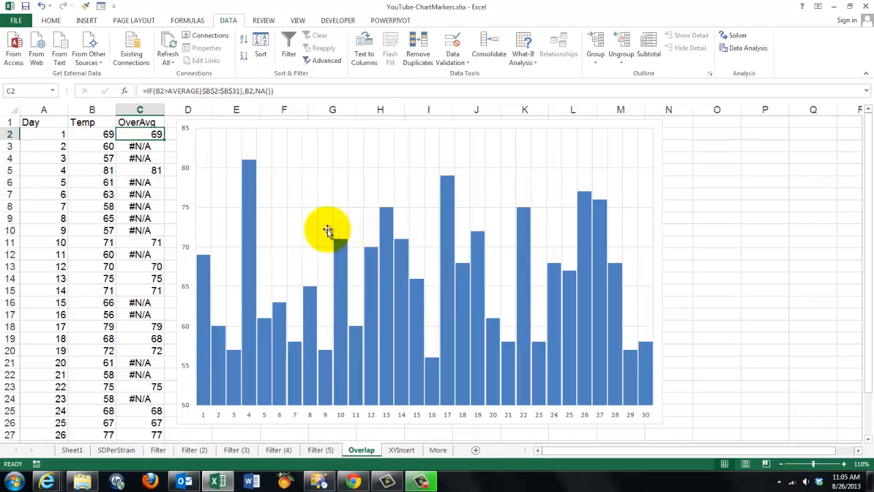
{"action": "left_click", "coordinate": [328, 231]}
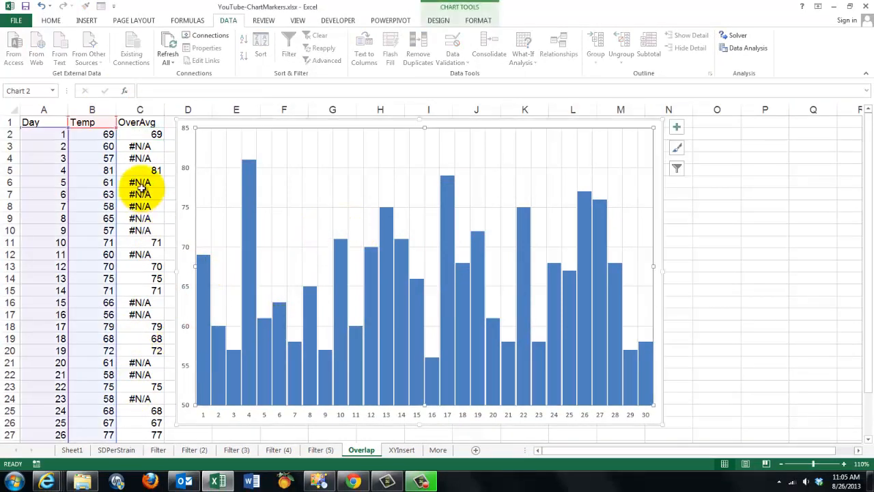
{"action": "left_click", "coordinate": [140, 122]}
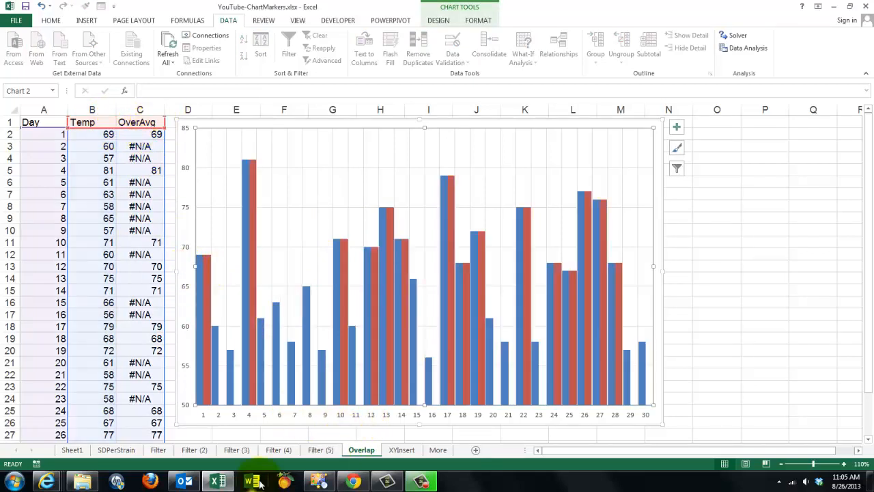
{"action": "mouse_move", "coordinate": [279, 381]}
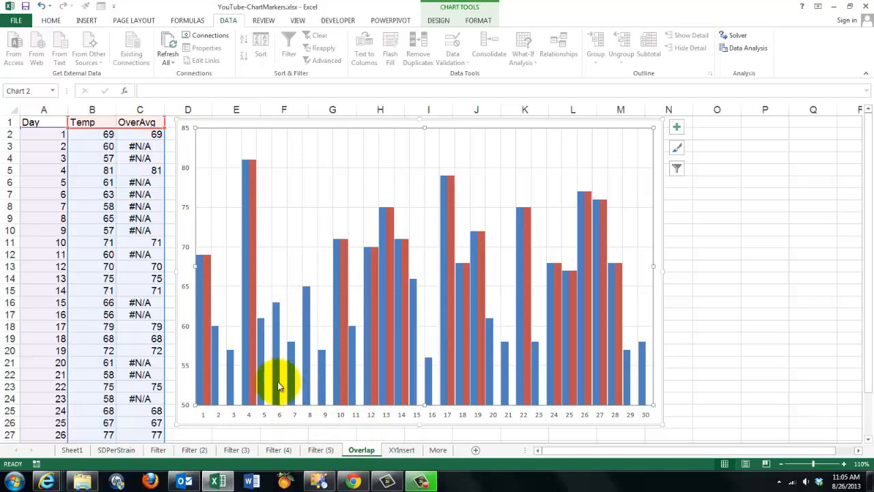
{"action": "mouse_move", "coordinate": [251, 303]}
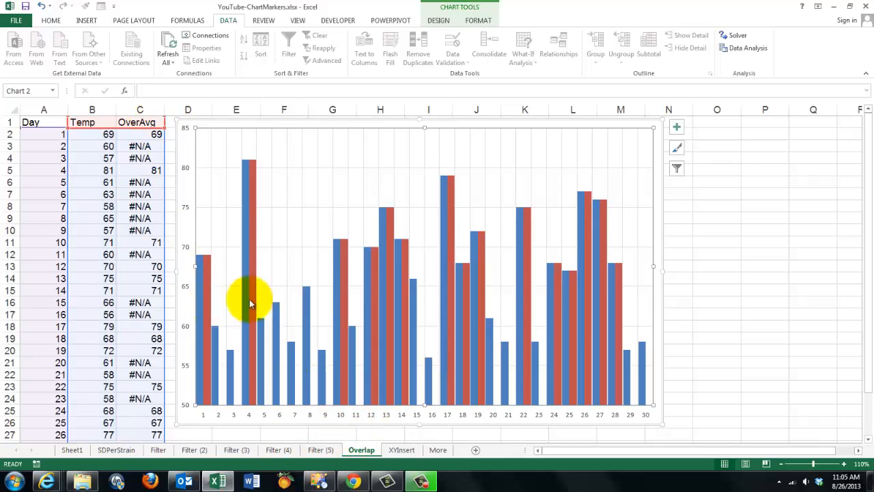
{"action": "mouse_move", "coordinate": [391, 330]}
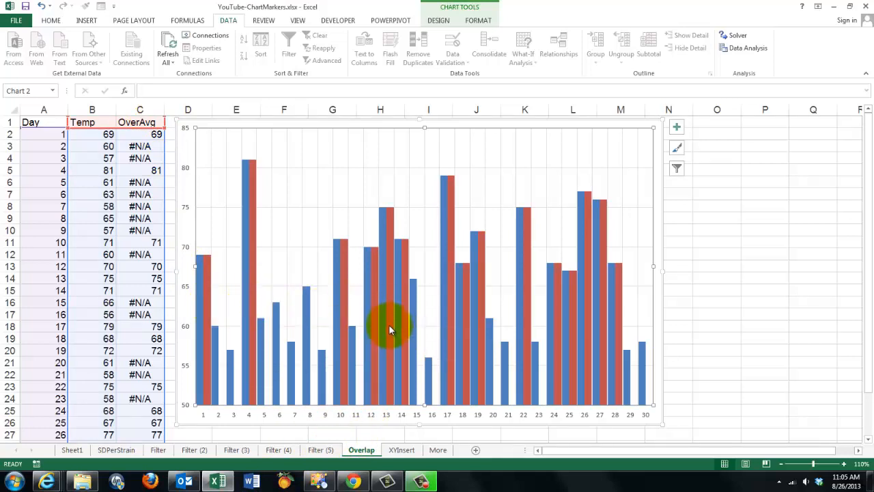
{"action": "mouse_move", "coordinate": [382, 237]}
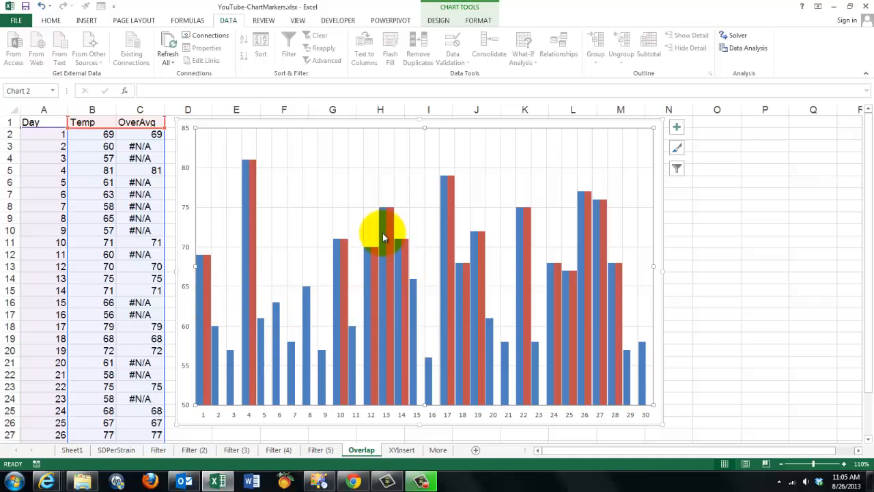
{"action": "mouse_move", "coordinate": [393, 277]}
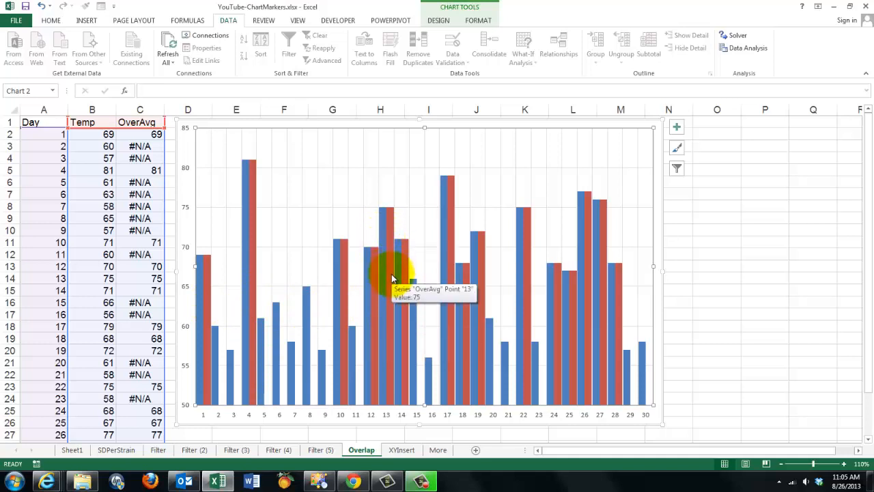
Open Format Data Series for the red OverAvg columns
{"action": "right_click", "coordinate": [403, 273]}
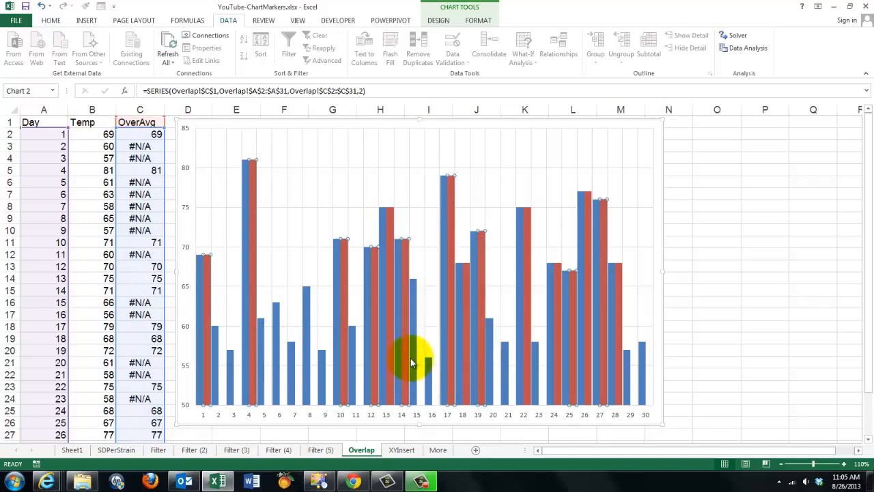
{"action": "double_click", "coordinate": [413, 362]}
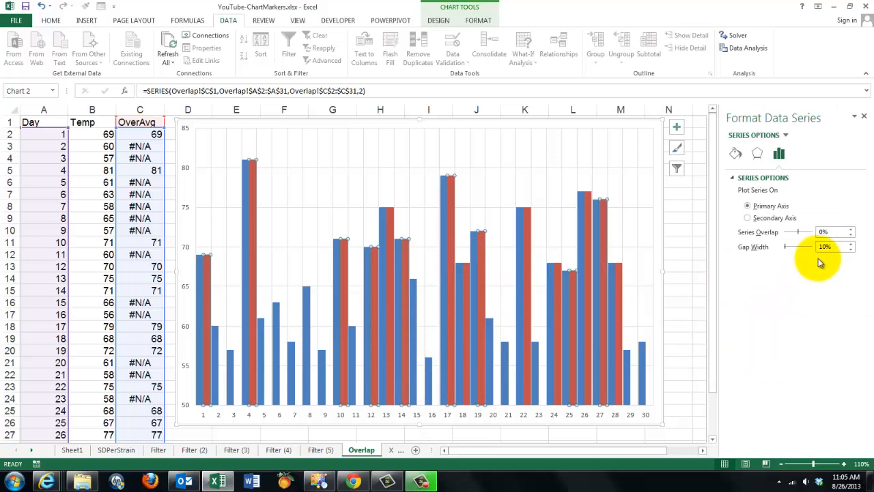
{"action": "mouse_move", "coordinate": [806, 237]}
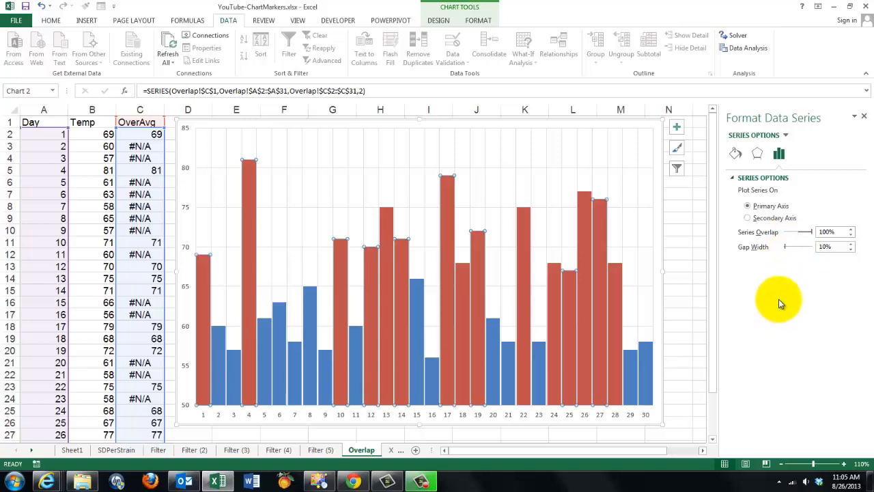
{"action": "mouse_move", "coordinate": [789, 251]}
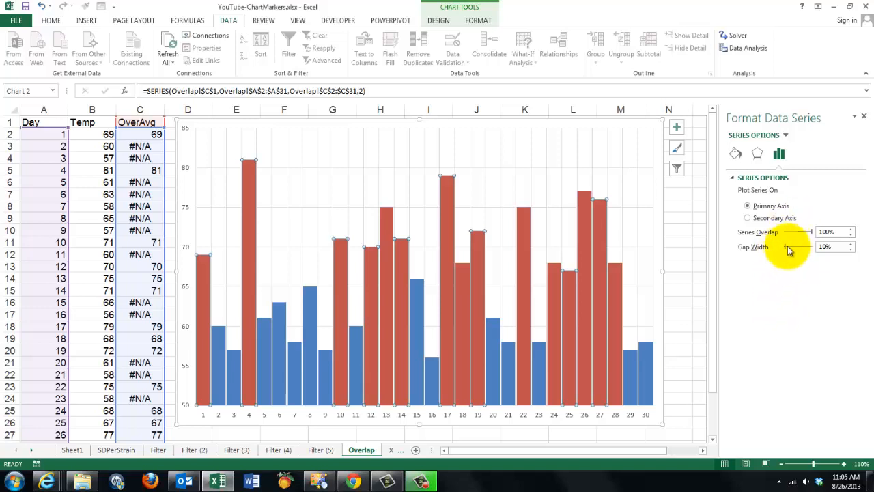
{"action": "mouse_move", "coordinate": [813, 295]}
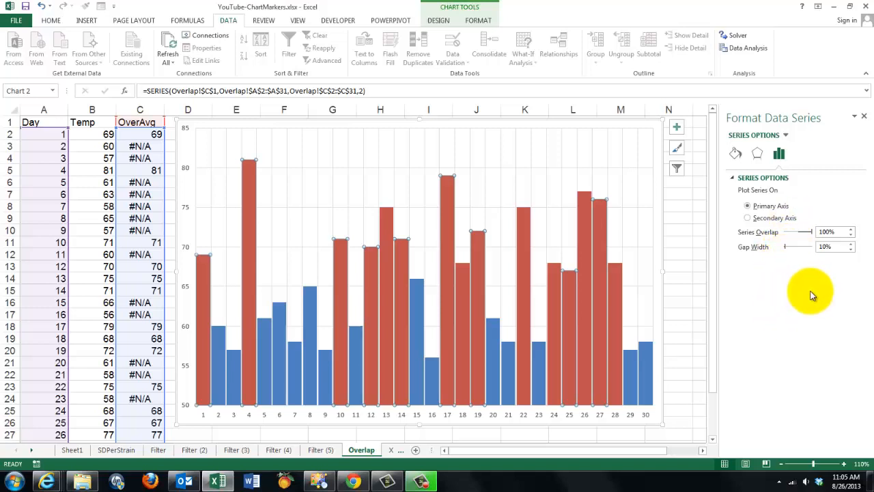
{"action": "mouse_move", "coordinate": [331, 403]}
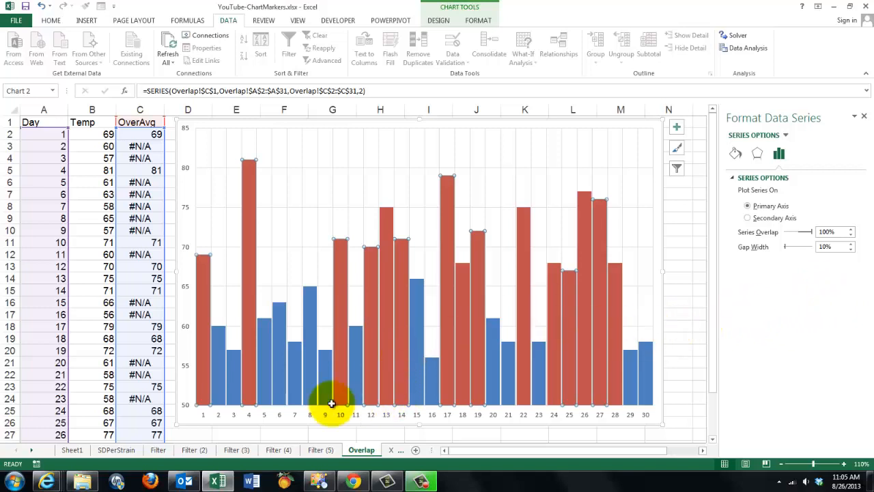
{"action": "mouse_move", "coordinate": [159, 197]}
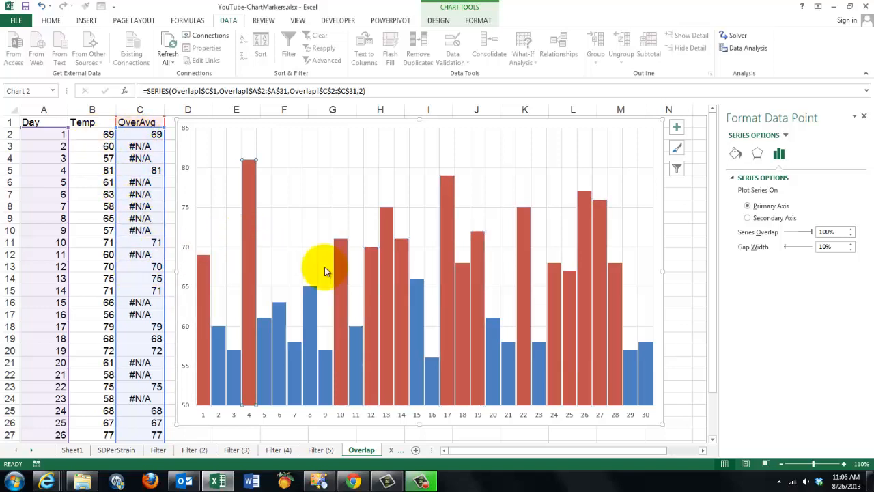
{"action": "mouse_move", "coordinate": [415, 331]}
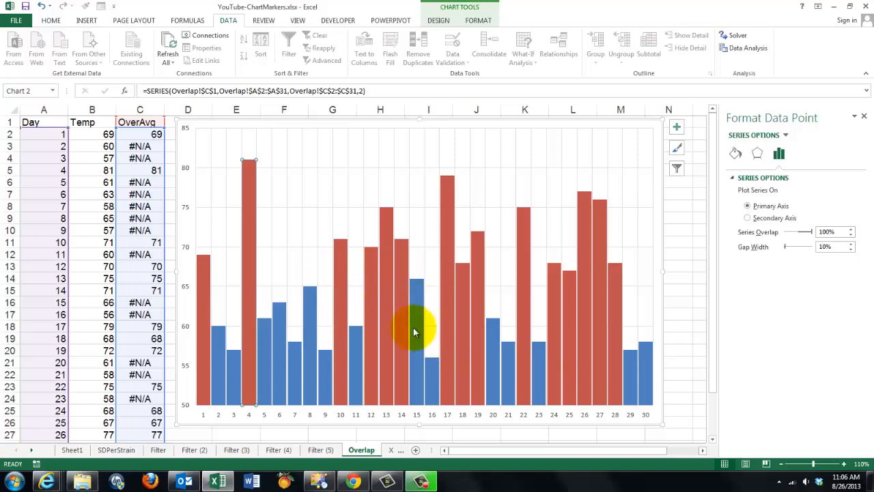
{"action": "mouse_move", "coordinate": [307, 284]}
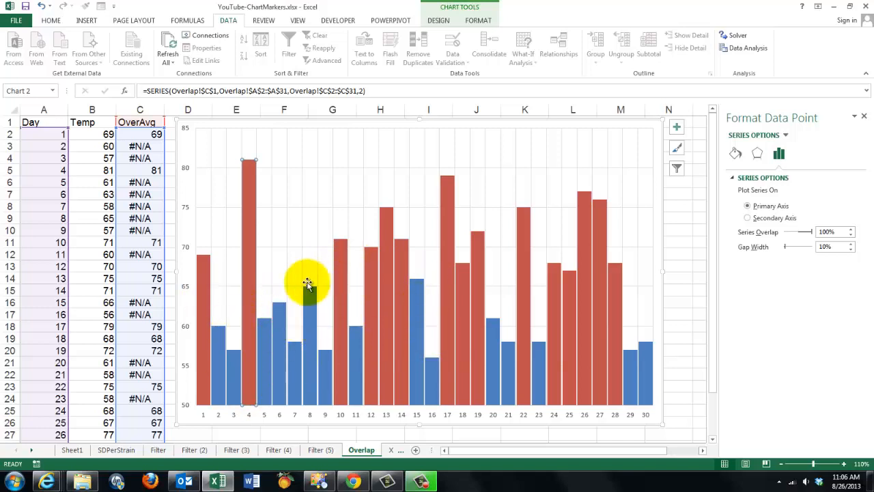
{"action": "mouse_move", "coordinate": [372, 263]}
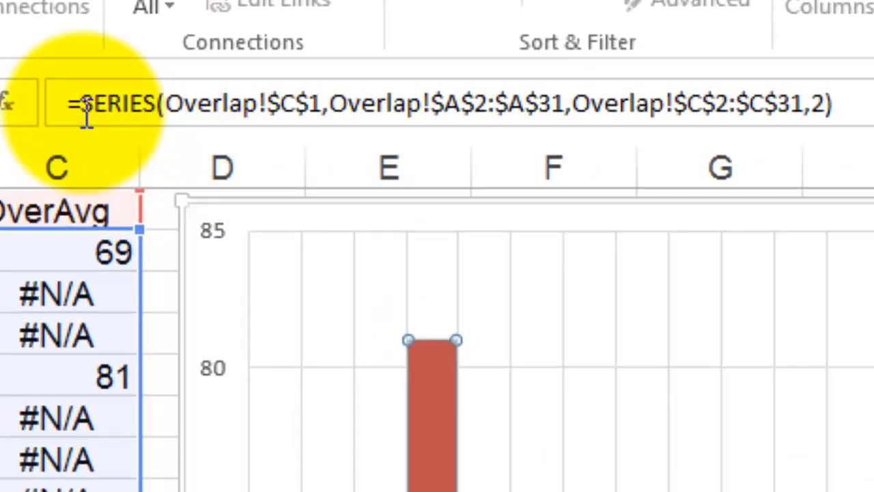
{"action": "mouse_move", "coordinate": [273, 116]}
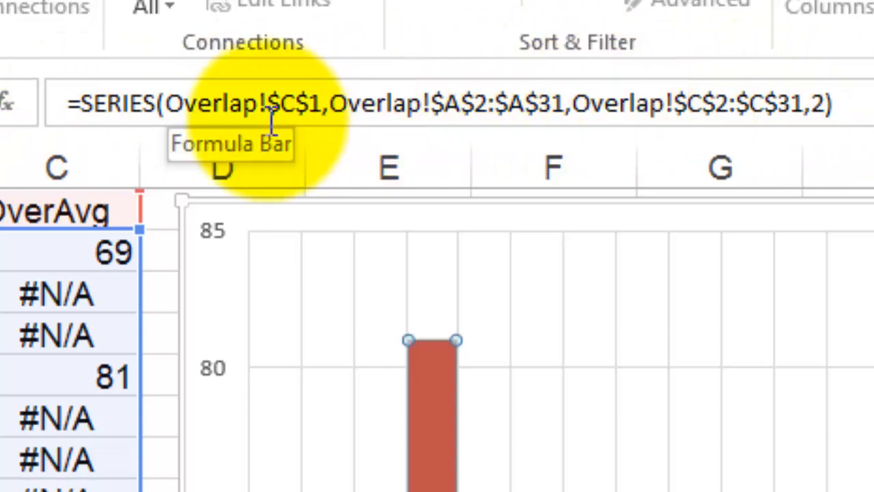
{"action": "mouse_move", "coordinate": [143, 103]}
{"action": "type", "text": "1"}
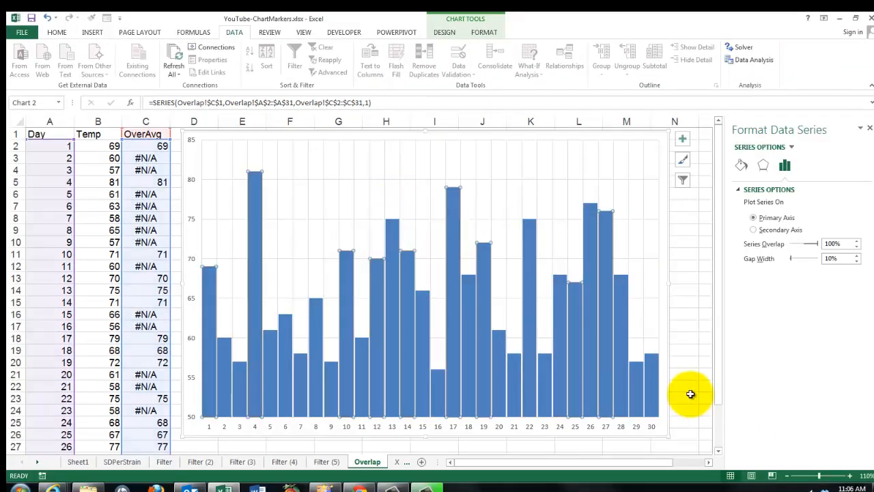
{"action": "mouse_move", "coordinate": [523, 358]}
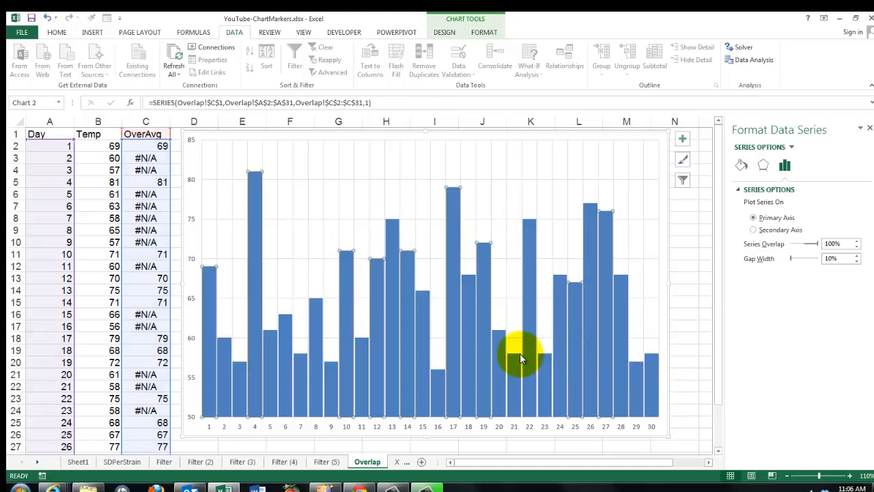
{"action": "left_click", "coordinate": [369, 103]}
{"action": "type", "text": "2"}
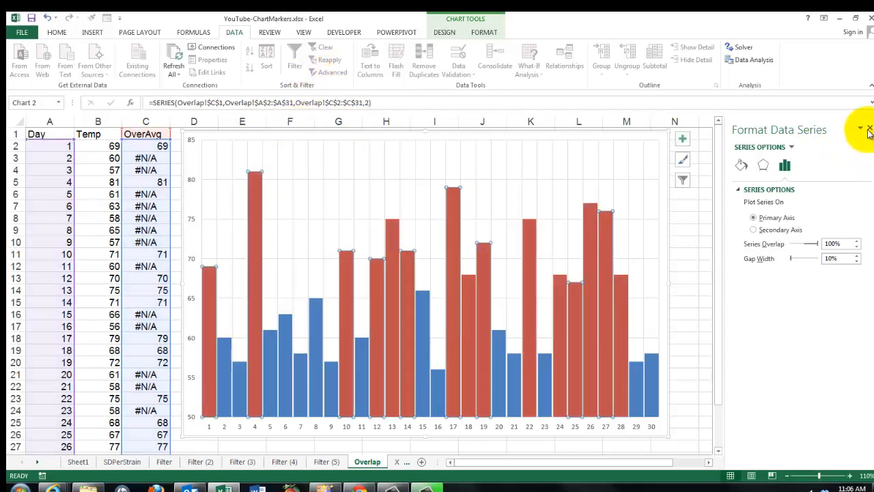
Change day 2's temperature in B3 to 70 so its column turns red
{"action": "left_click", "coordinate": [869, 130]}
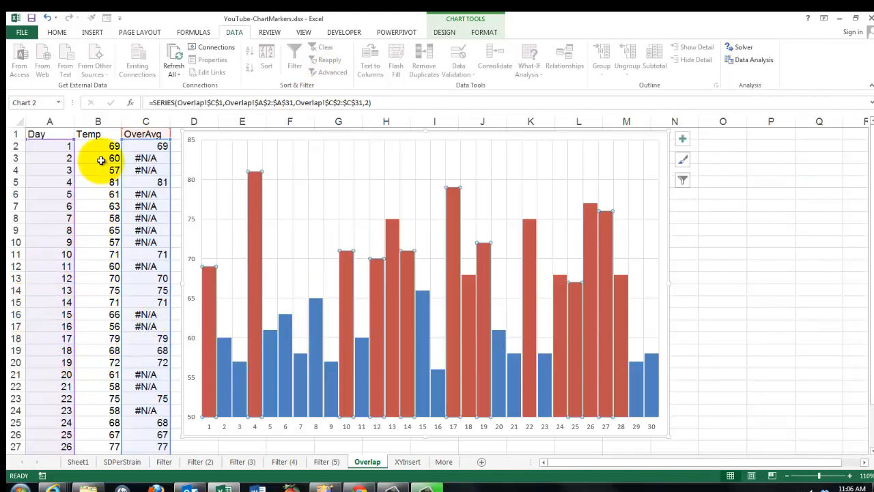
{"action": "left_click", "coordinate": [97, 158]}
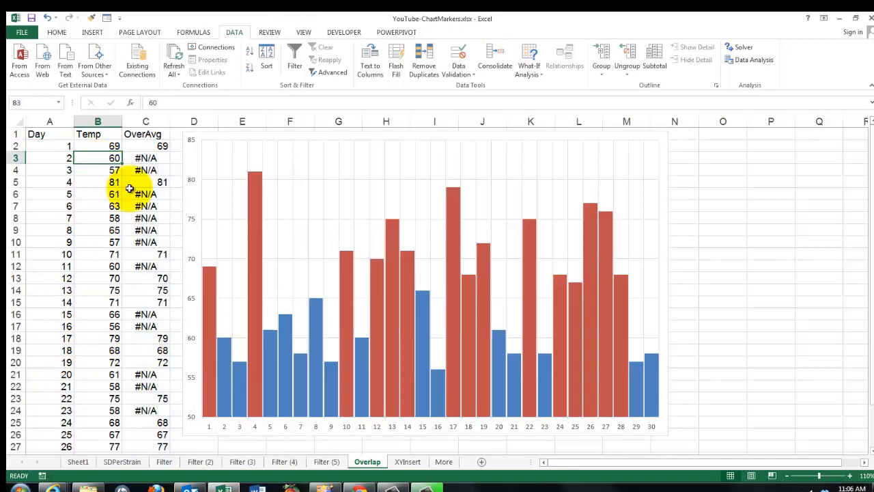
{"action": "type", "text": "70"}
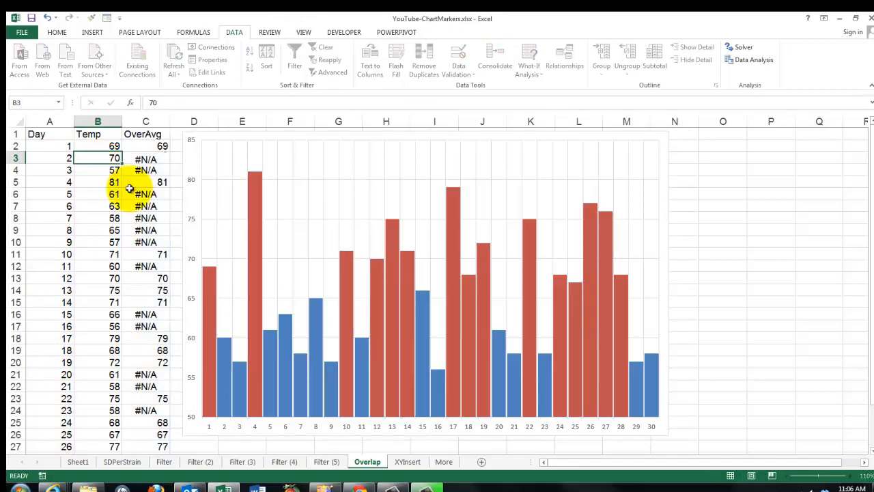
{"action": "left_click", "coordinate": [97, 170]}
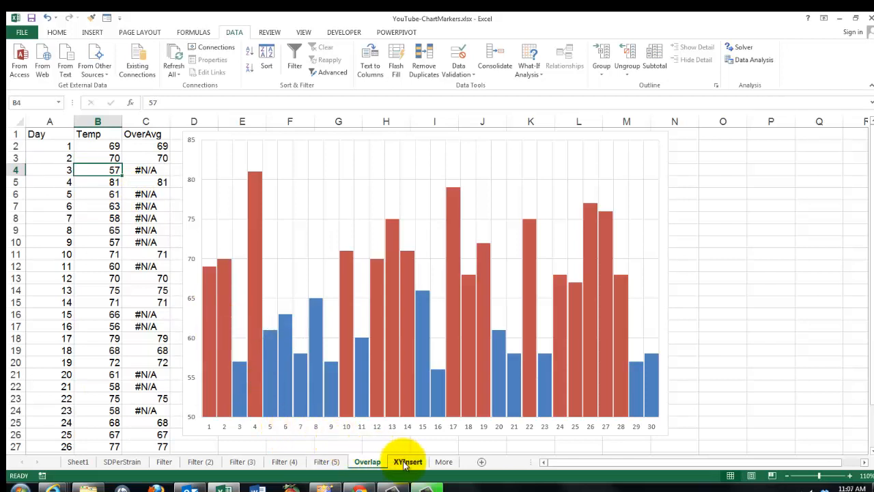
On XYInsert, check the Mean AVERAGE formula and begin editing the first Day value
{"action": "left_click", "coordinate": [408, 461]}
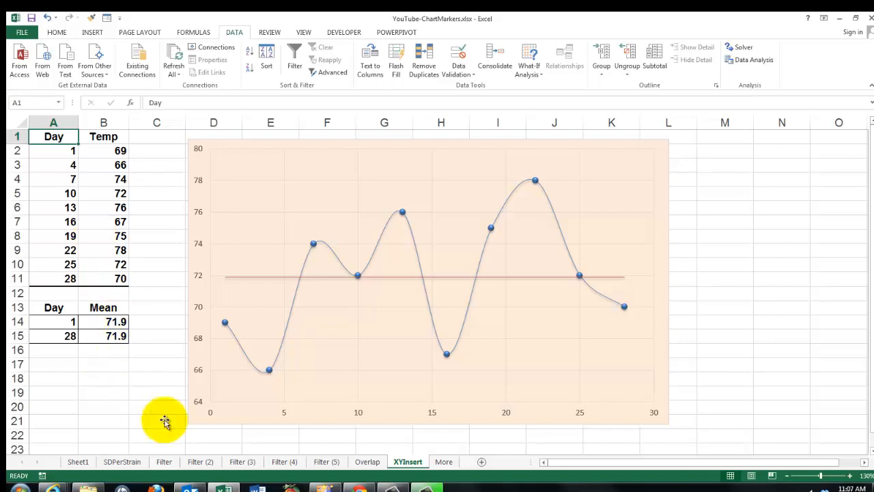
{"action": "mouse_move", "coordinate": [403, 419]}
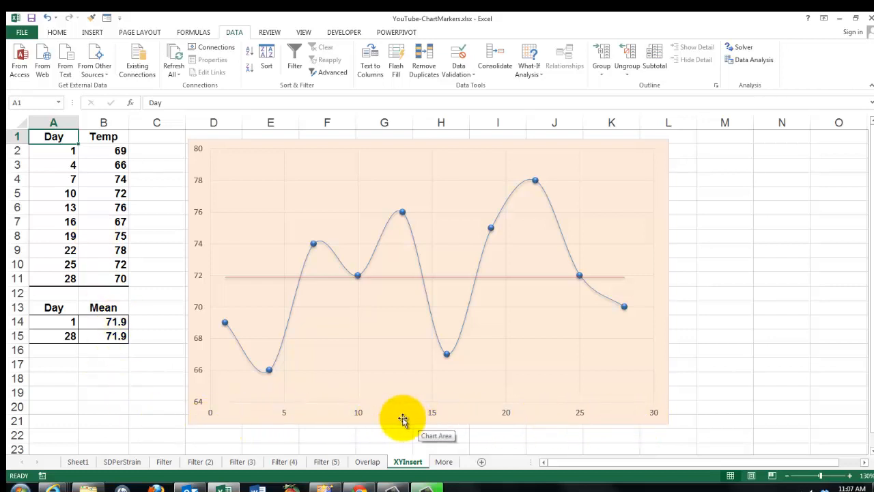
{"action": "mouse_move", "coordinate": [228, 282]}
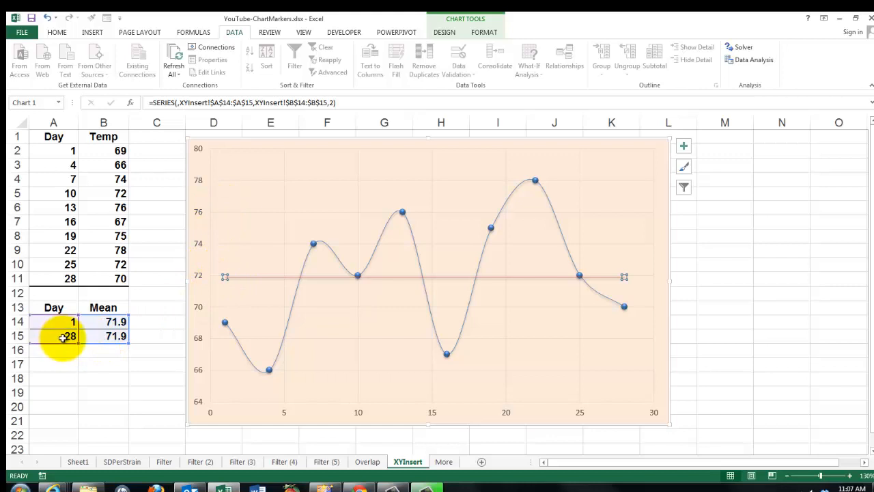
{"action": "left_click", "coordinate": [116, 336]}
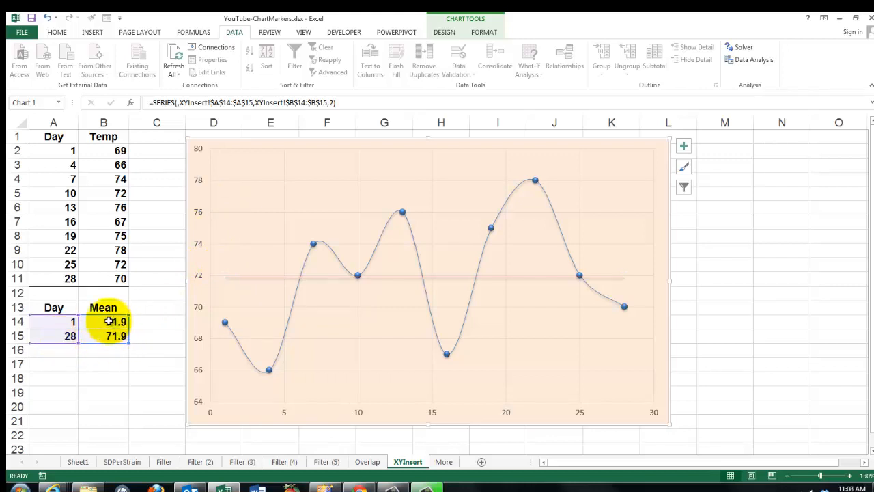
{"action": "left_click", "coordinate": [103, 321]}
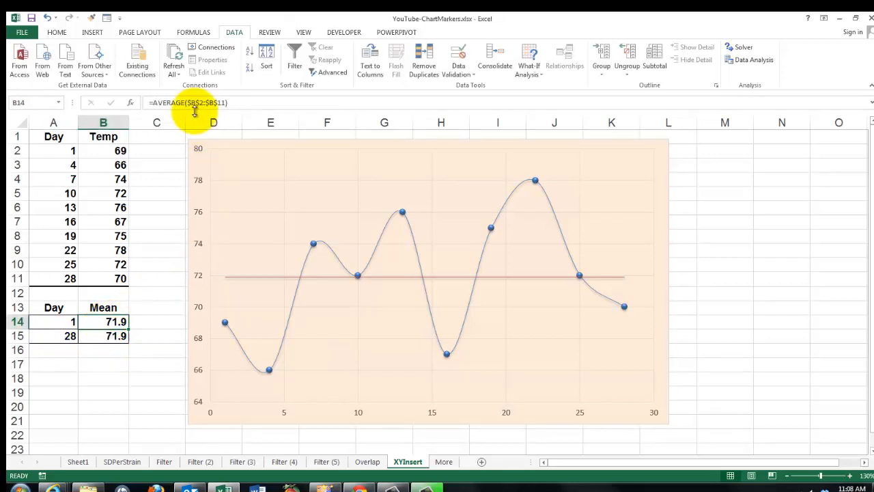
{"action": "mouse_move", "coordinate": [222, 271]}
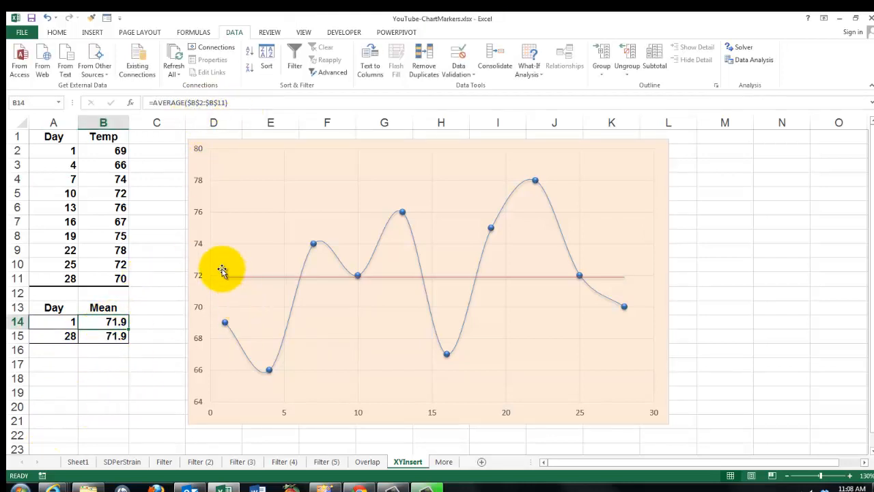
{"action": "mouse_move", "coordinate": [17, 423]}
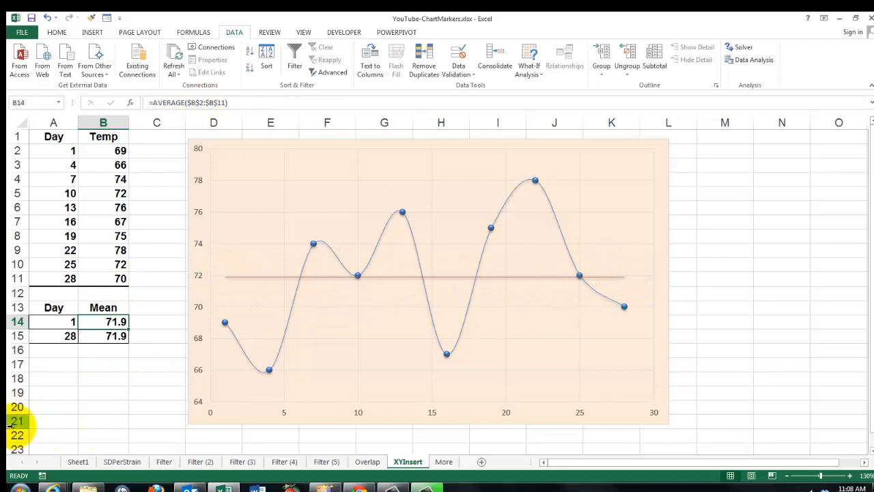
{"action": "left_click", "coordinate": [53, 321]}
{"action": "type", "text": "0"}
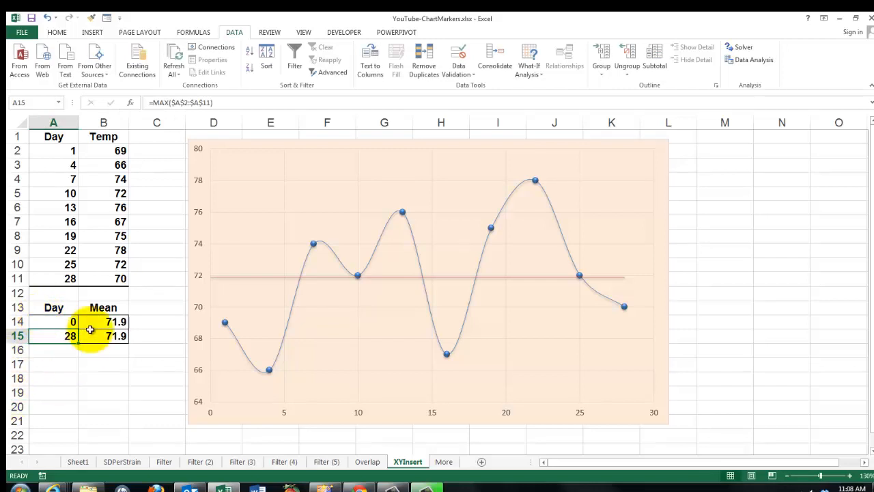
{"action": "mouse_move", "coordinate": [214, 277]}
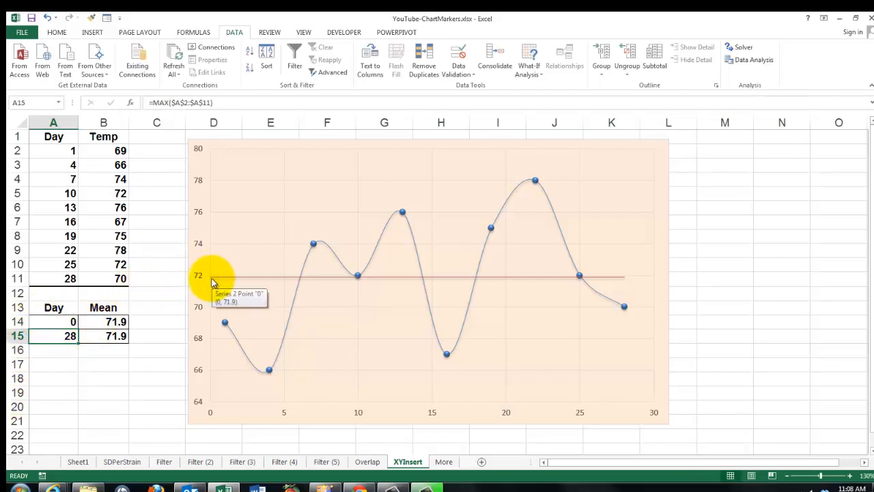
{"action": "mouse_move", "coordinate": [57, 364]}
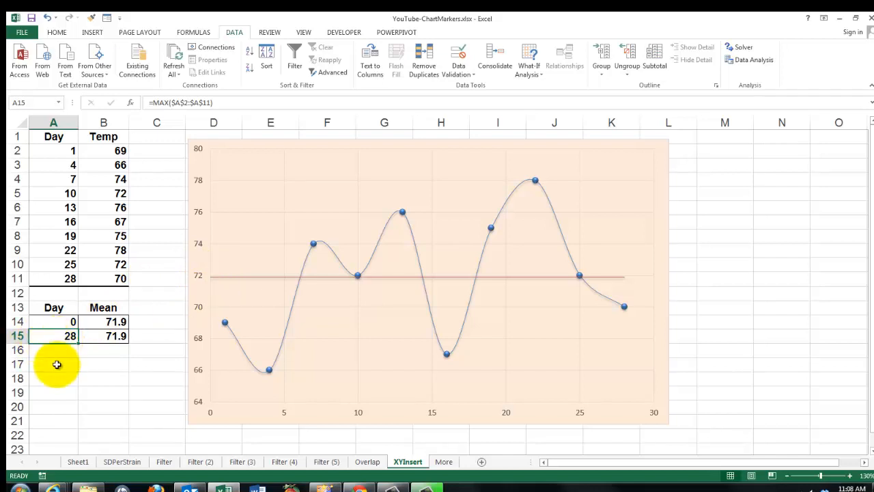
Set the Mean table's end day to 30 so the average line runs from day 0 to 30
{"action": "type", "text": "30"}
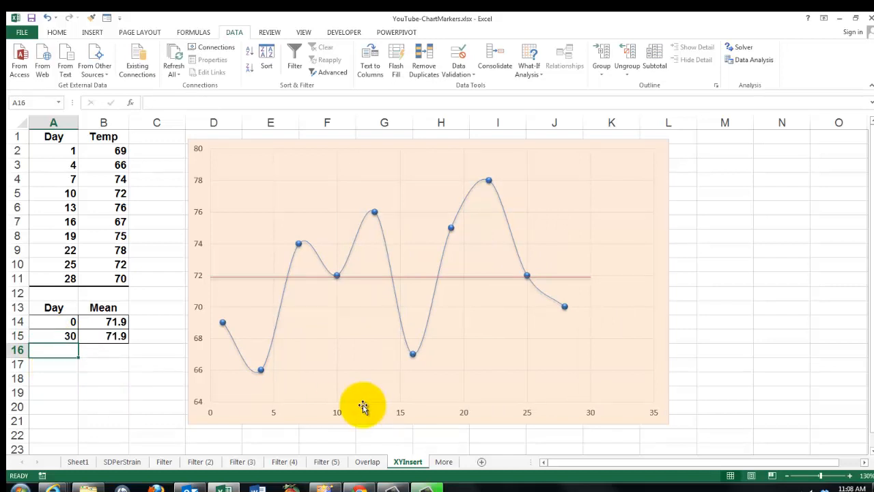
{"action": "mouse_move", "coordinate": [591, 413]}
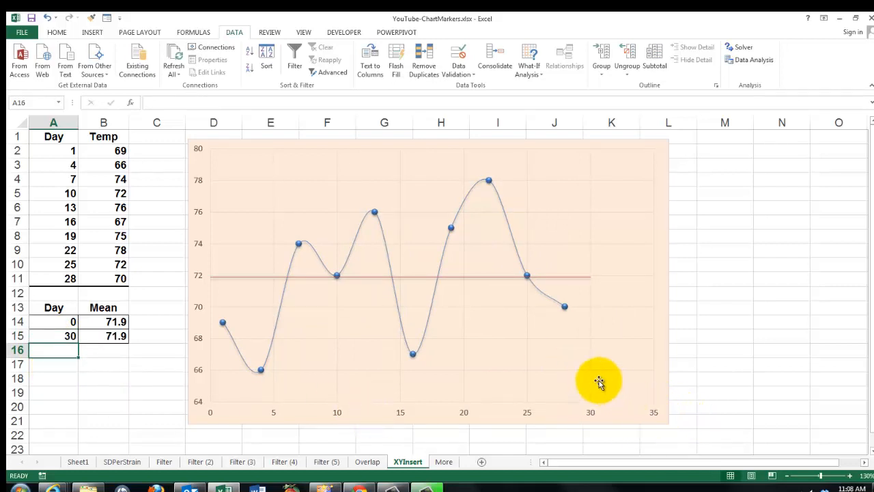
{"action": "mouse_move", "coordinate": [592, 415]}
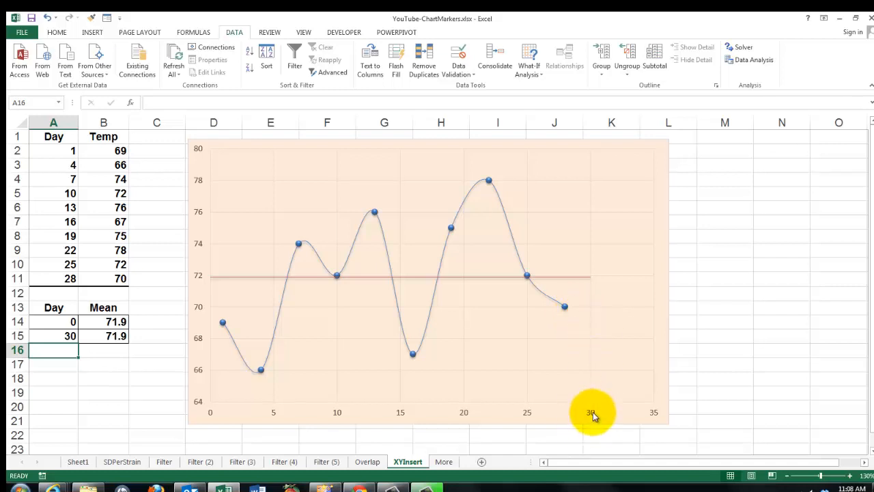
Fix the horizontal axis maximum bound at 30 via Format Axis
{"action": "right_click", "coordinate": [591, 412]}
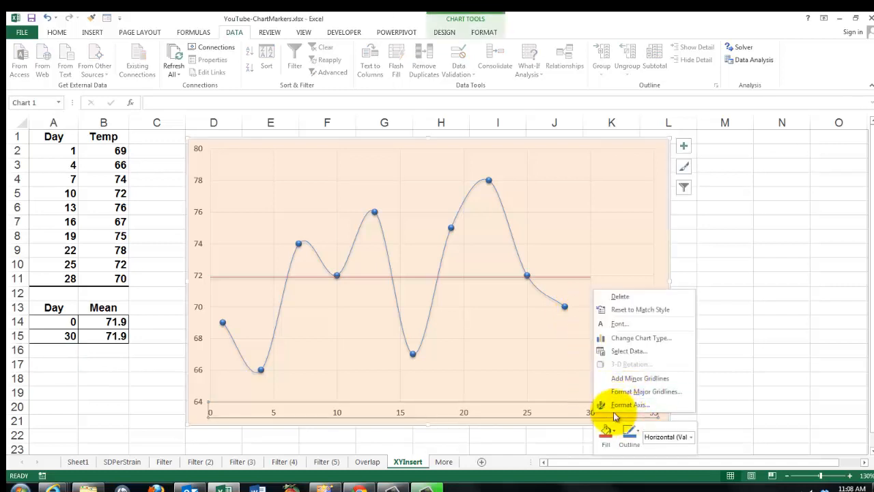
{"action": "left_click", "coordinate": [628, 404]}
{"action": "type", "text": "30"}
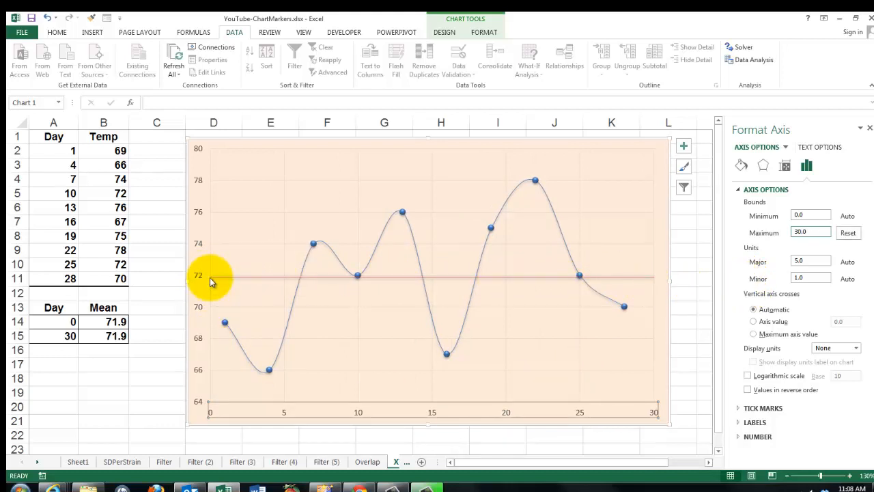
{"action": "mouse_move", "coordinate": [222, 282]}
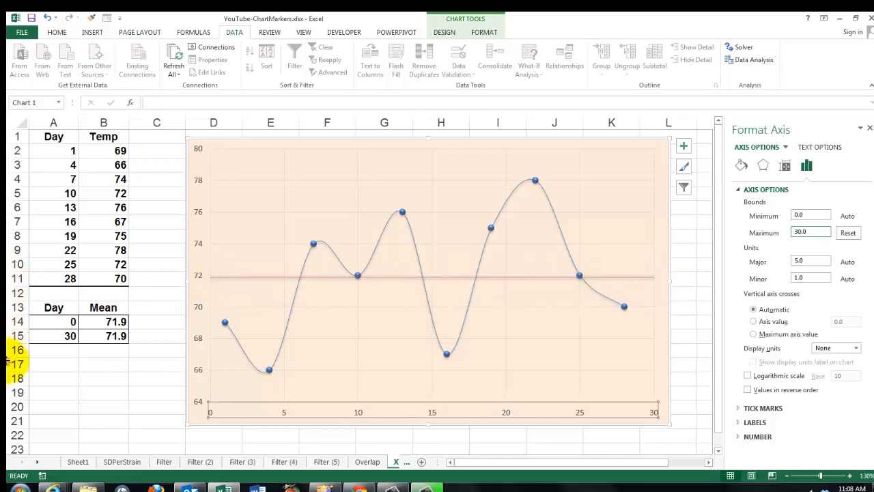
{"action": "left_click", "coordinate": [103, 322]}
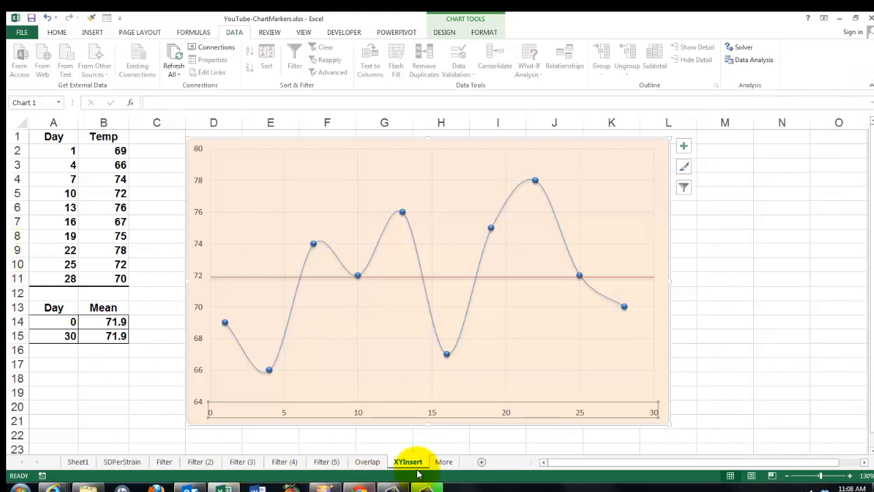
Switch to the More sheet with the book covers and author website links
{"action": "left_click", "coordinate": [443, 461]}
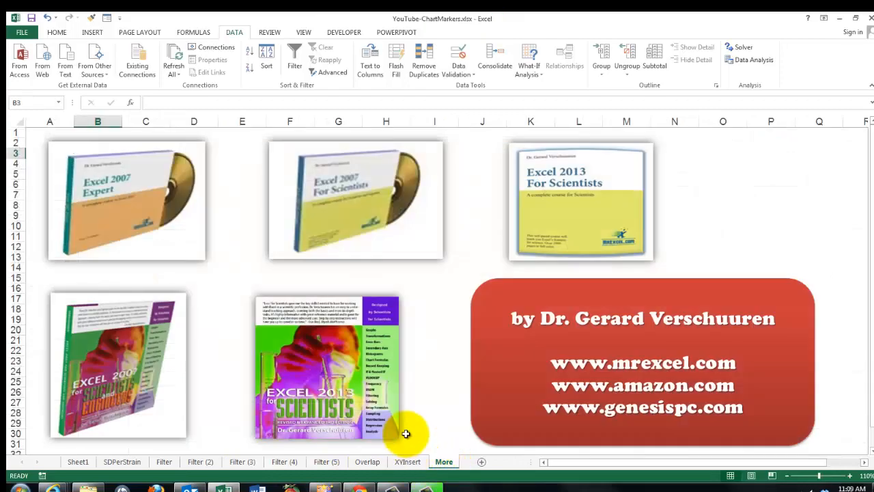
{"action": "mouse_move", "coordinate": [142, 278]}
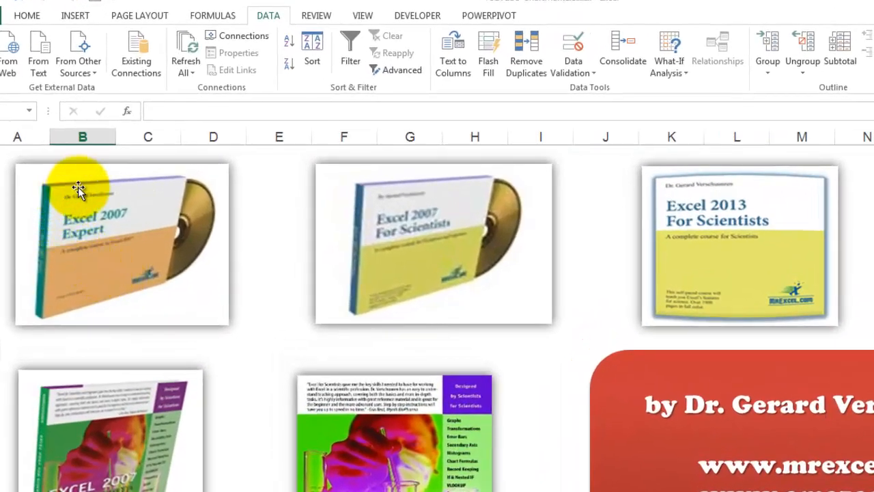
{"action": "mouse_move", "coordinate": [207, 257]}
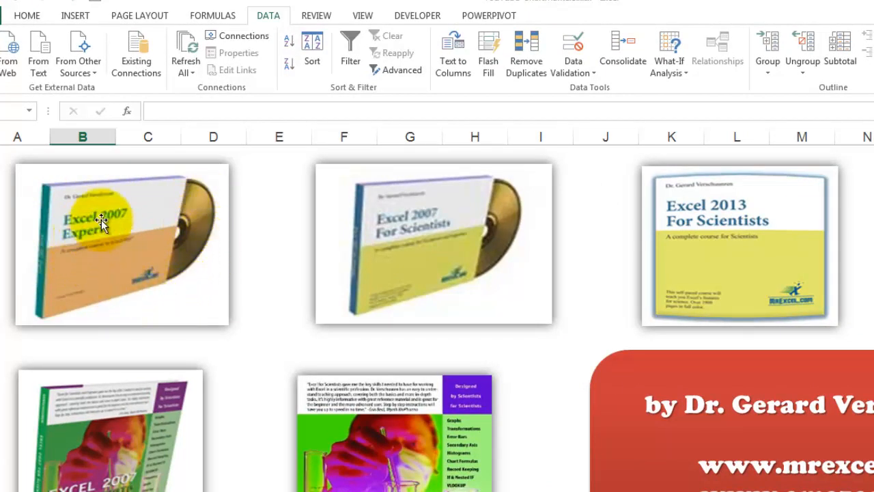
{"action": "mouse_move", "coordinate": [151, 310]}
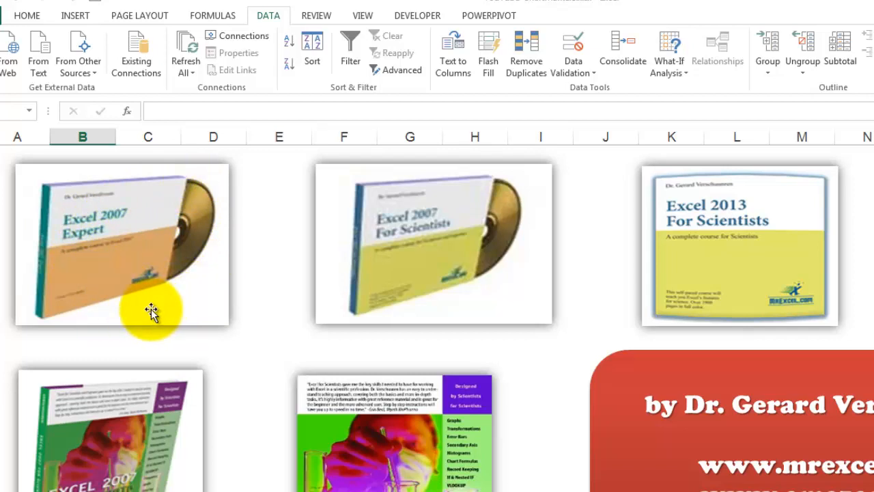
{"action": "mouse_move", "coordinate": [427, 259]}
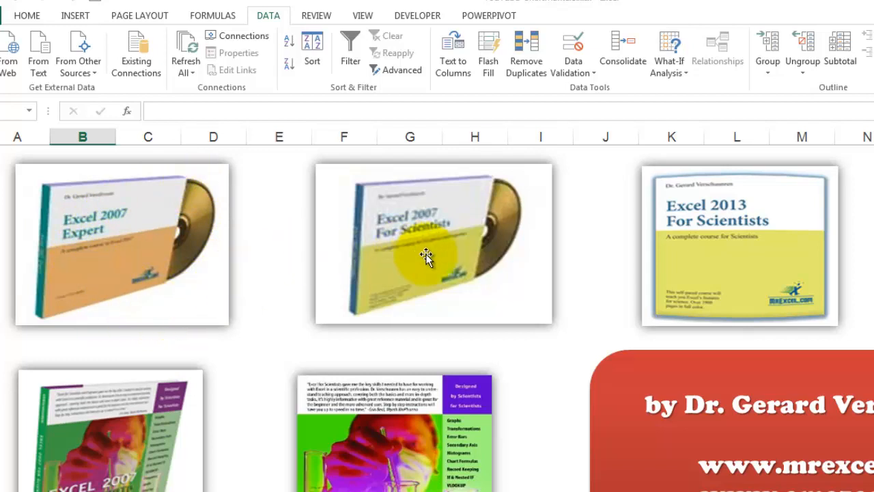
{"action": "mouse_move", "coordinate": [774, 263]}
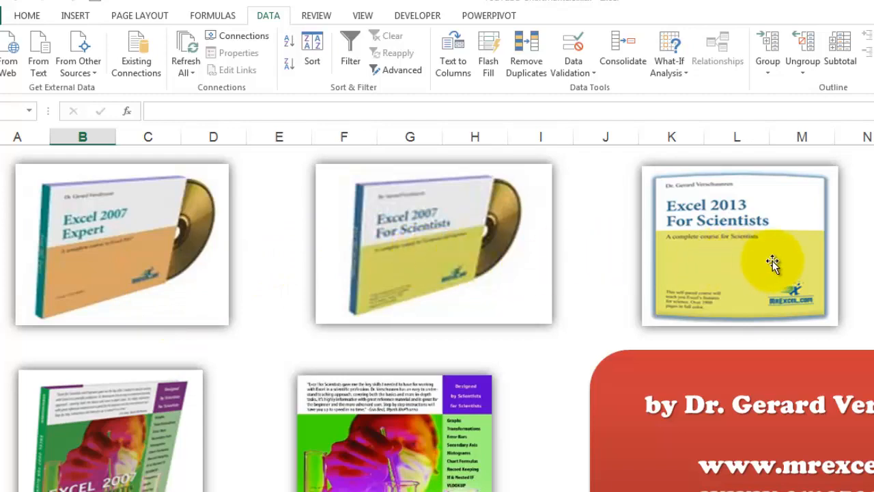
{"action": "mouse_move", "coordinate": [543, 252]}
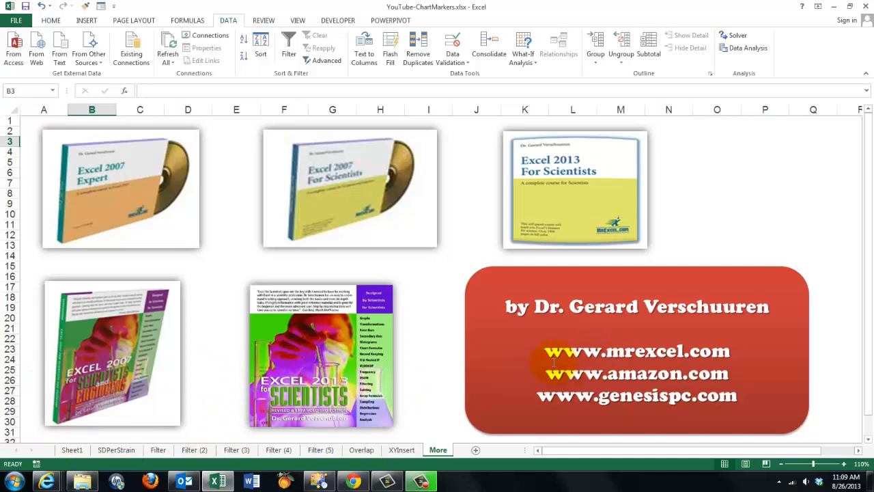
{"action": "mouse_move", "coordinate": [446, 367]}
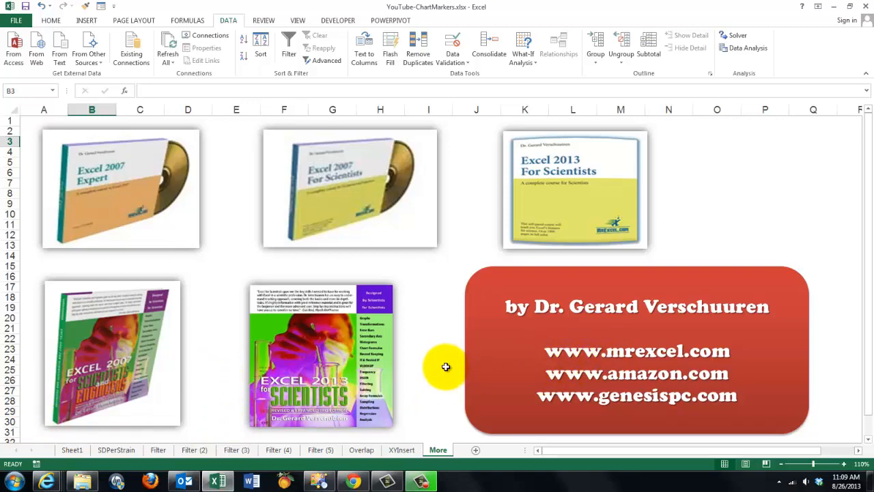